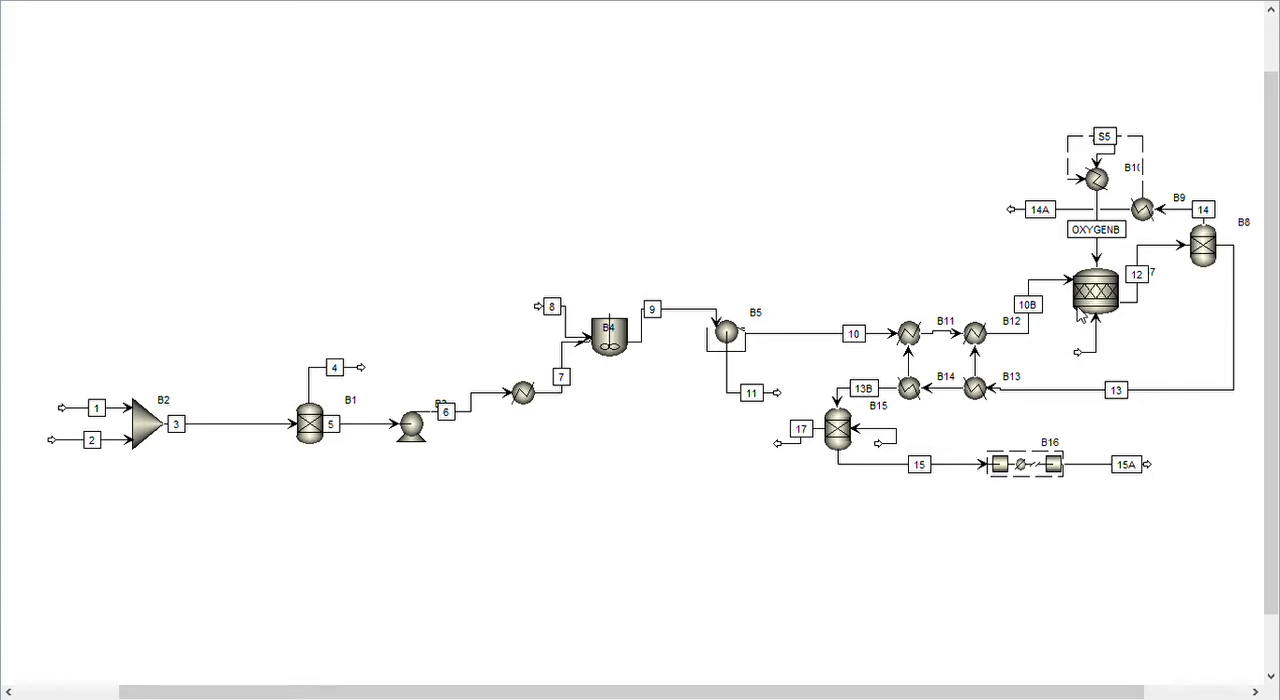
{"action": "mouse_move", "coordinate": [1062, 310]}
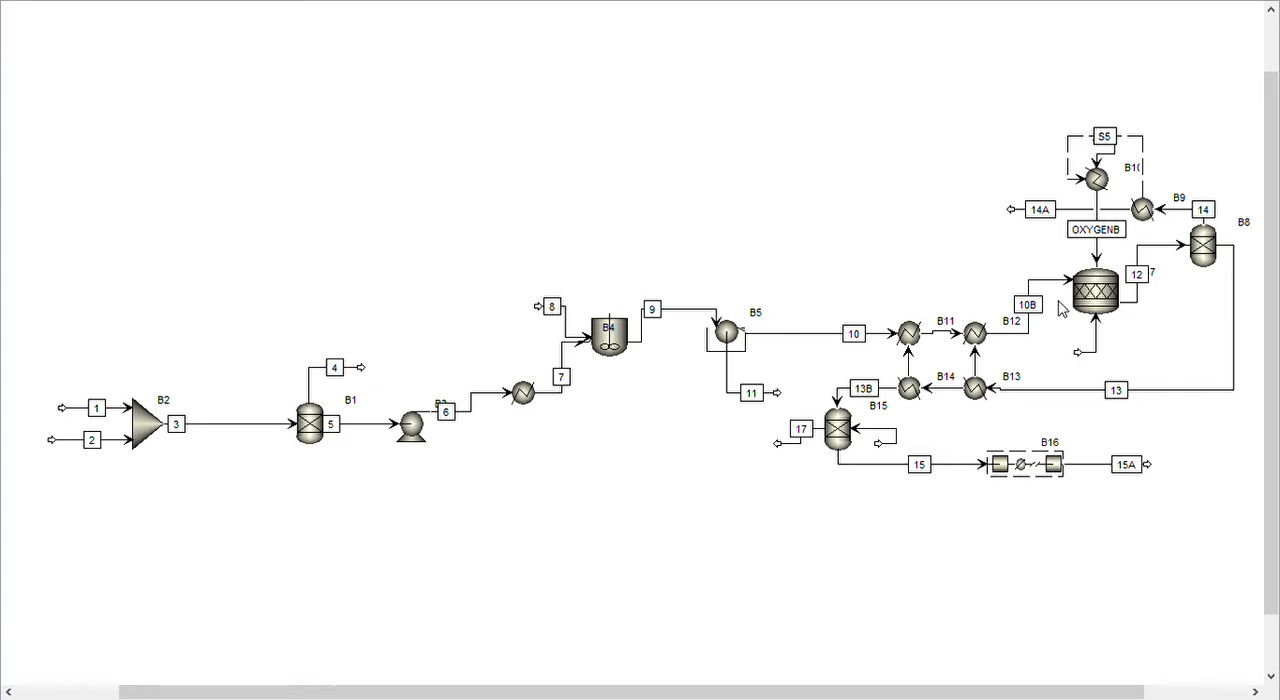
{"action": "mouse_move", "coordinate": [988, 262]}
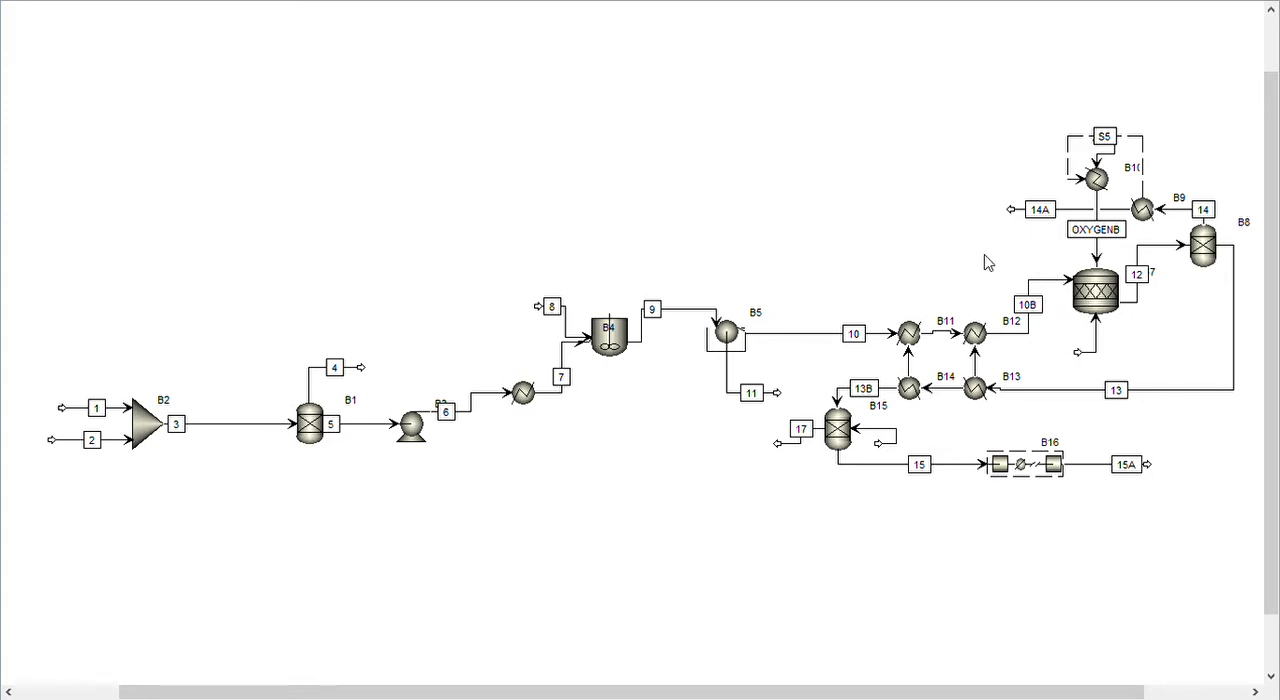
{"action": "mouse_move", "coordinate": [903, 288]}
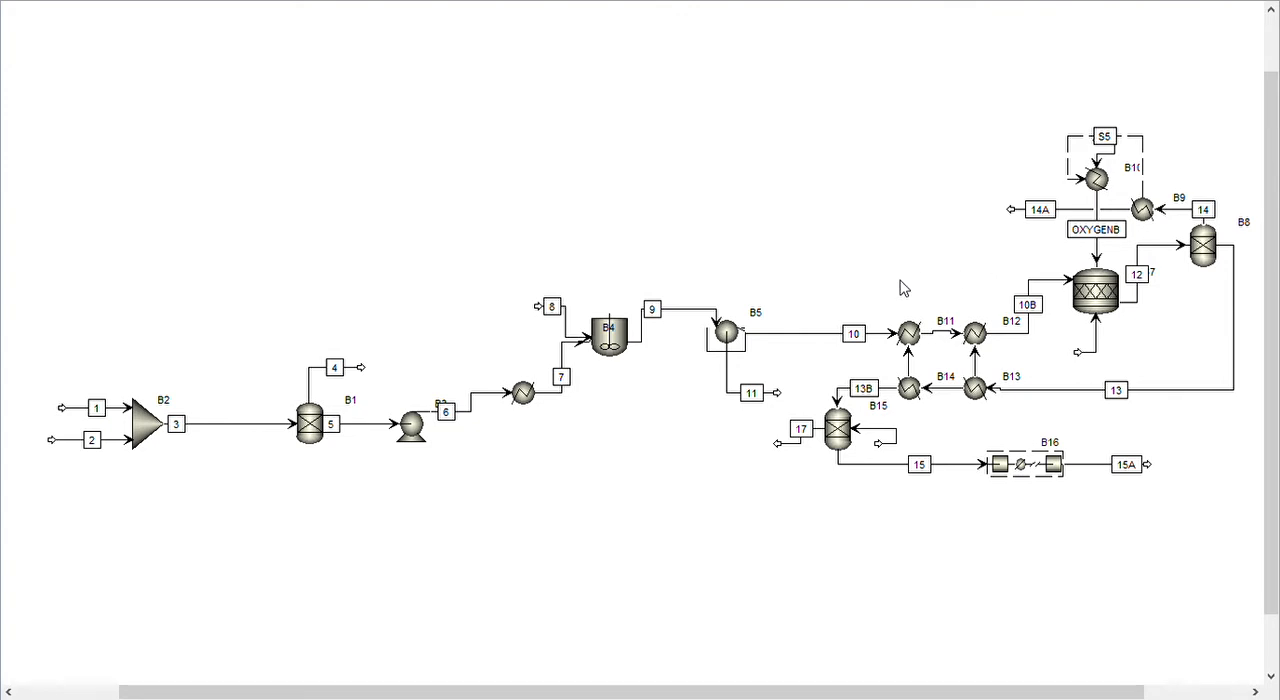
{"action": "mouse_move", "coordinate": [904, 286]}
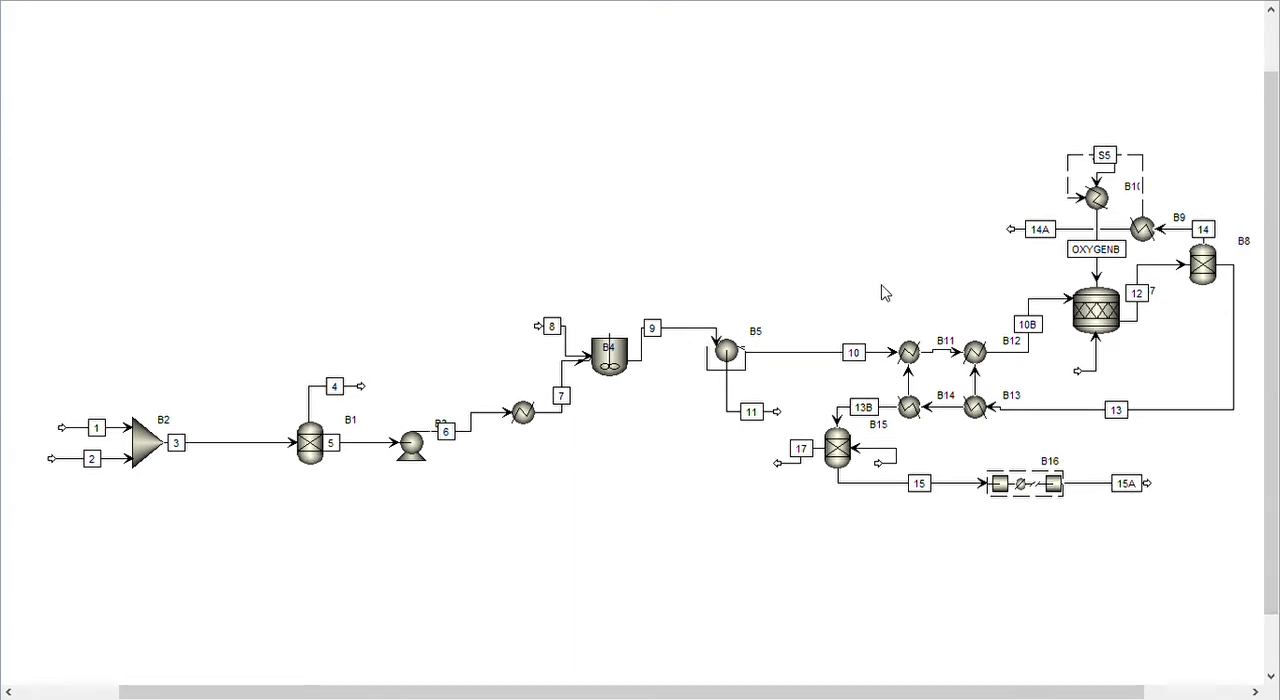
{"action": "mouse_move", "coordinate": [760, 644]}
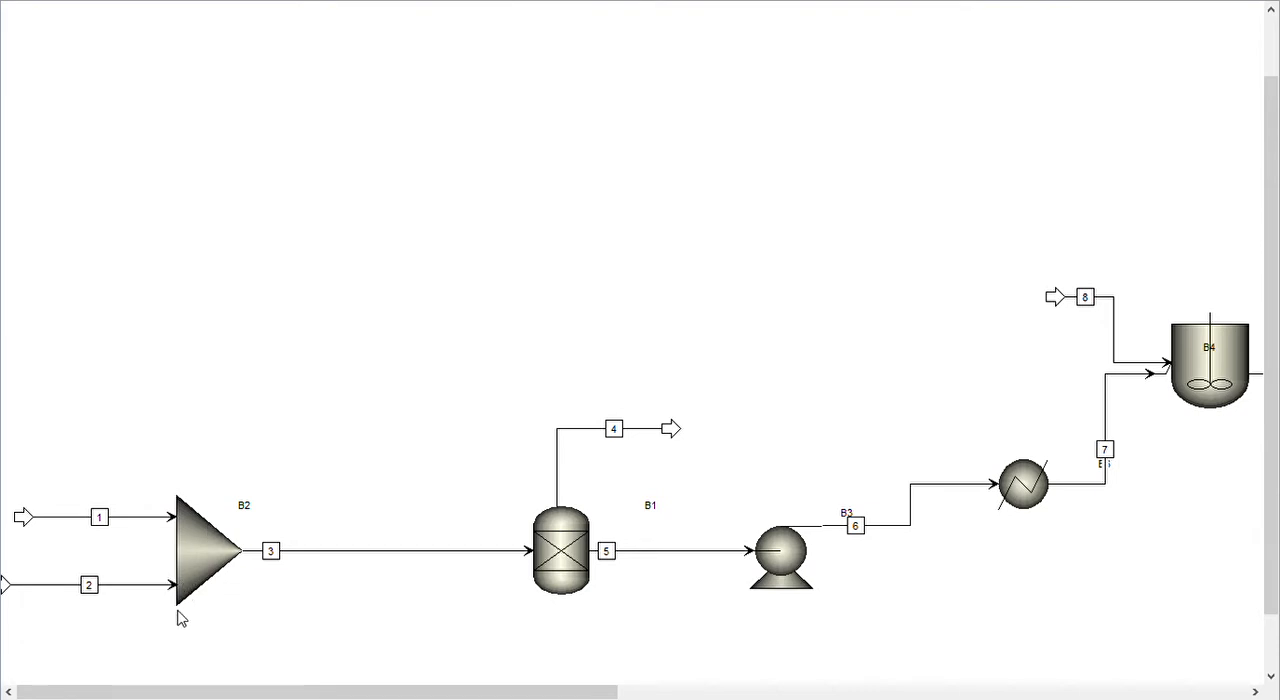
{"action": "mouse_move", "coordinate": [153, 598]}
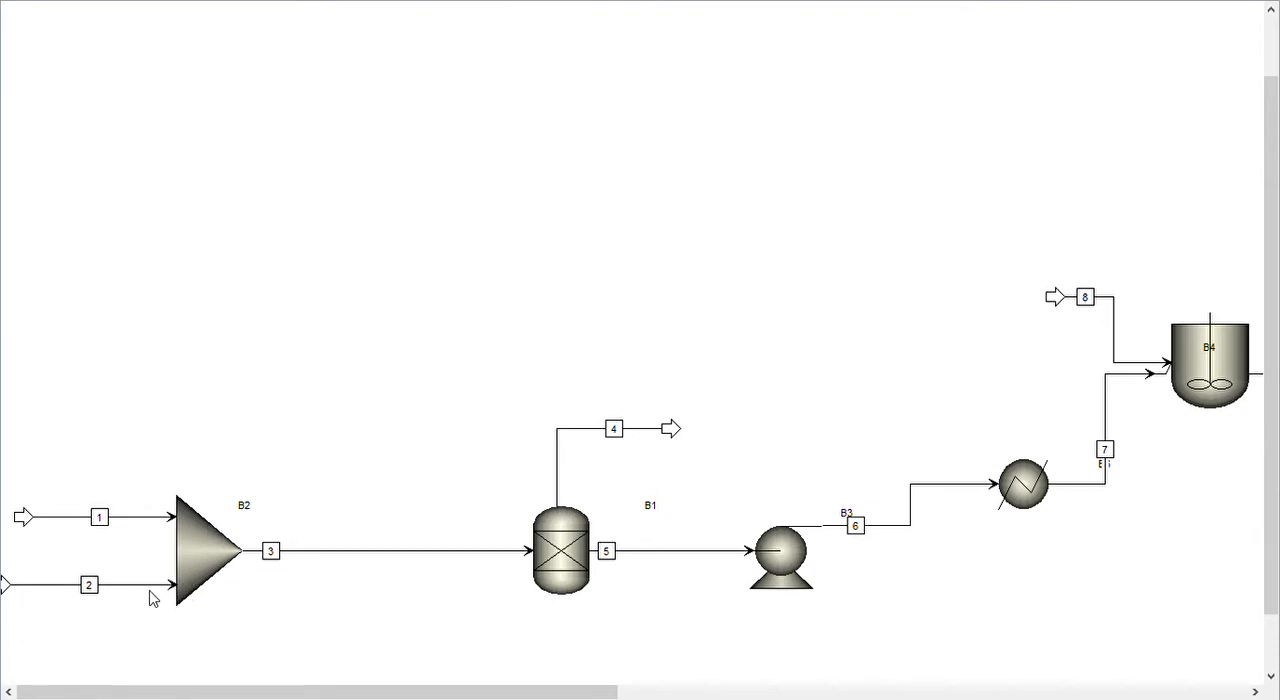
{"action": "mouse_move", "coordinate": [402, 554]}
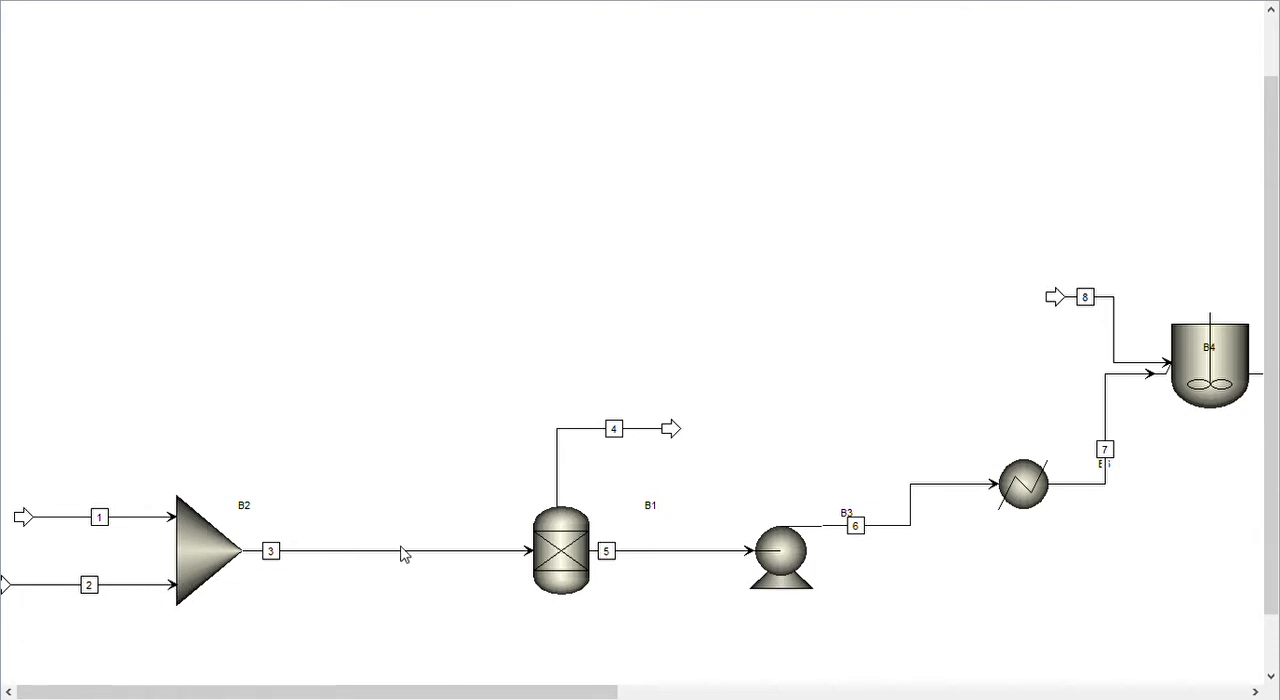
{"action": "mouse_move", "coordinate": [408, 540]}
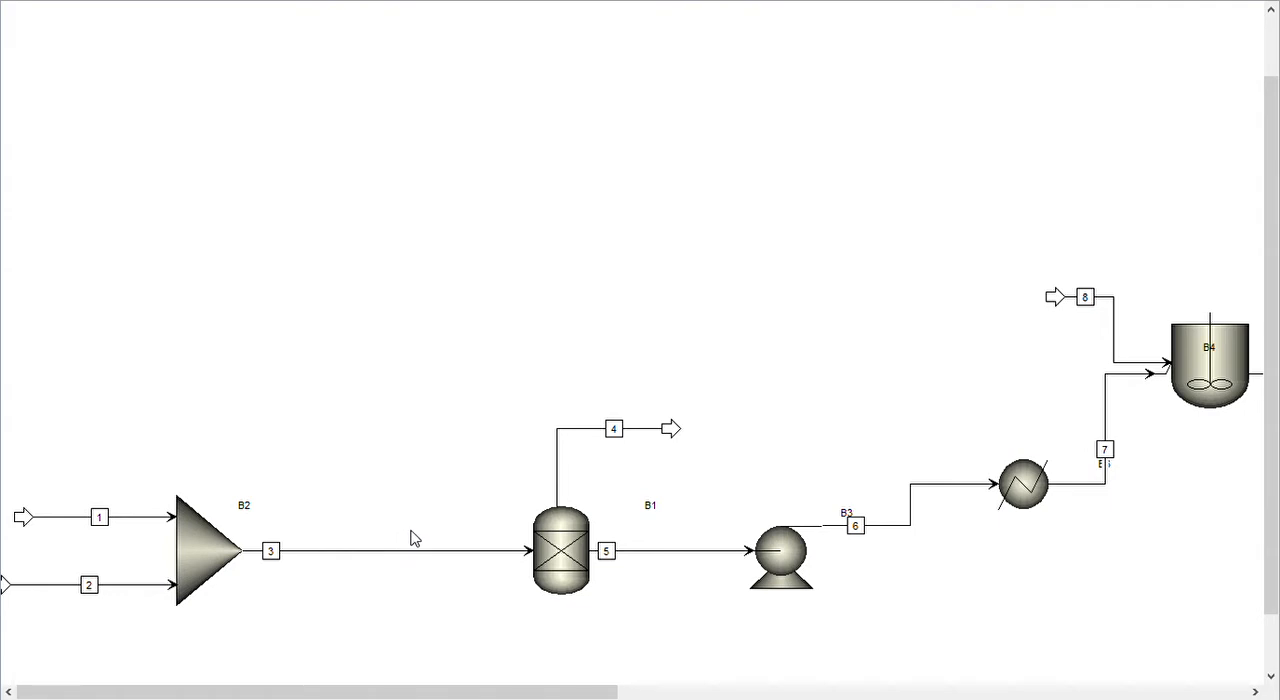
{"action": "mouse_move", "coordinate": [558, 560]}
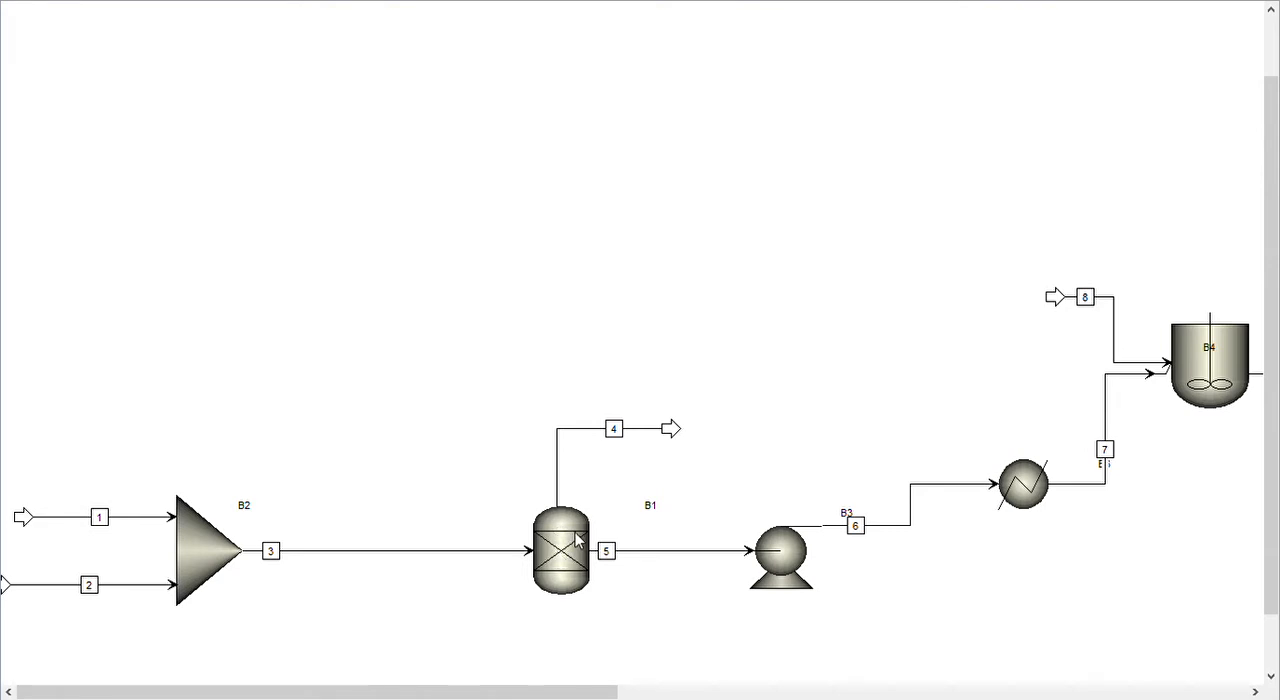
{"action": "mouse_move", "coordinate": [562, 472]}
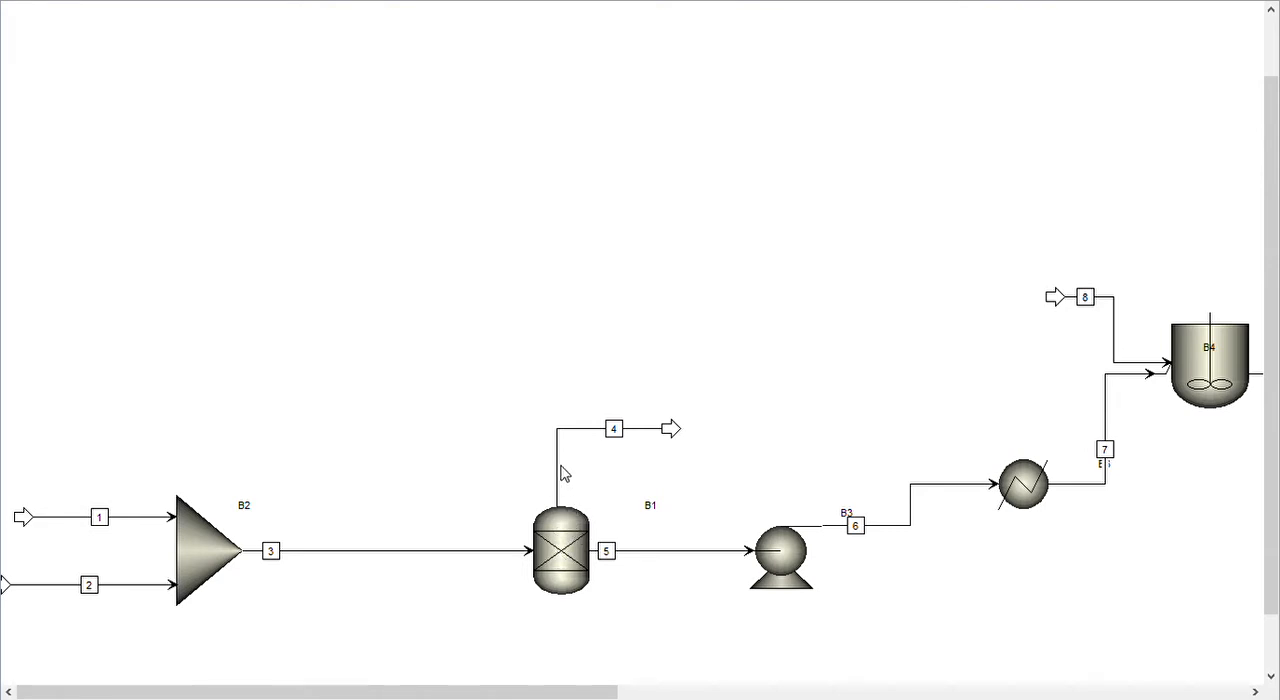
{"action": "mouse_move", "coordinate": [688, 577]}
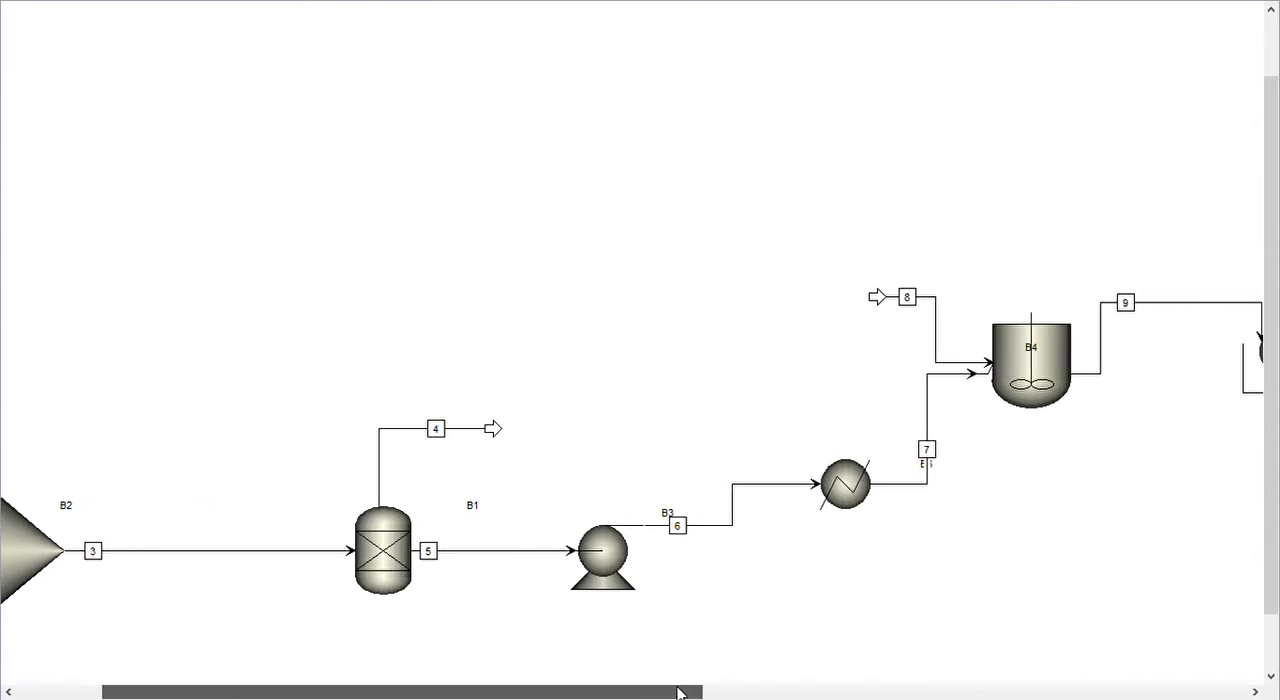
{"action": "scroll", "scroll_direction": "right", "scroll_amount": 3}
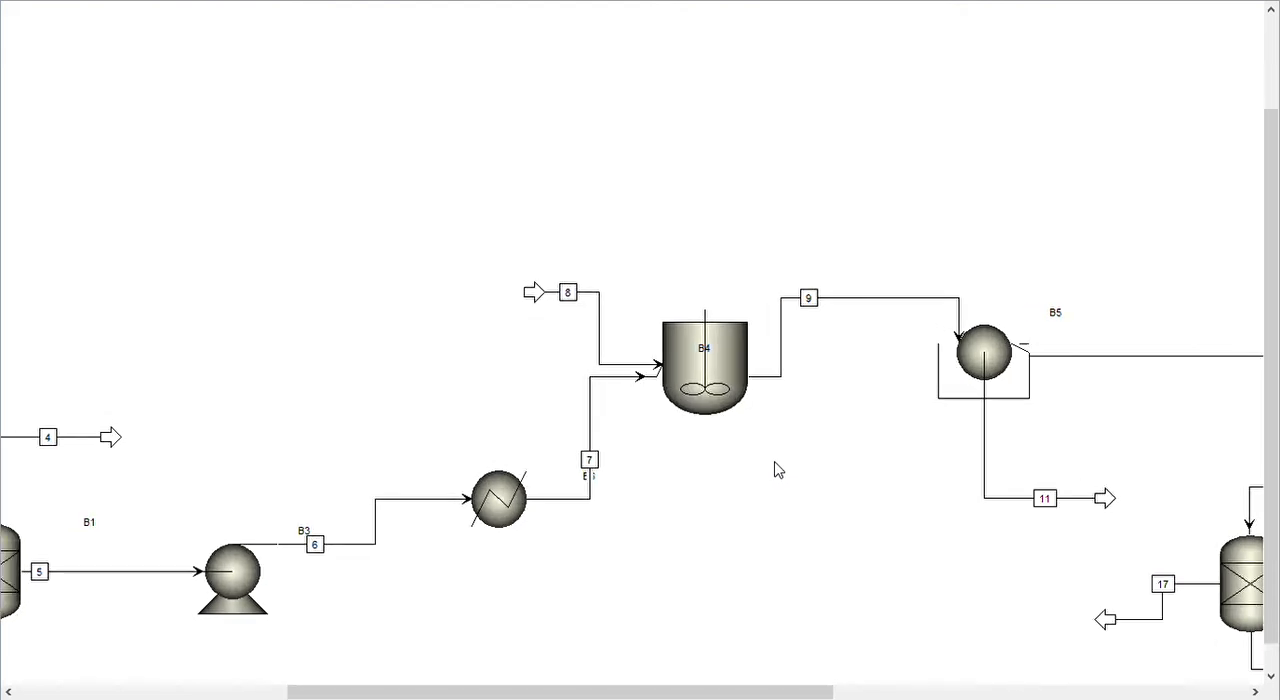
{"action": "mouse_move", "coordinate": [757, 360]}
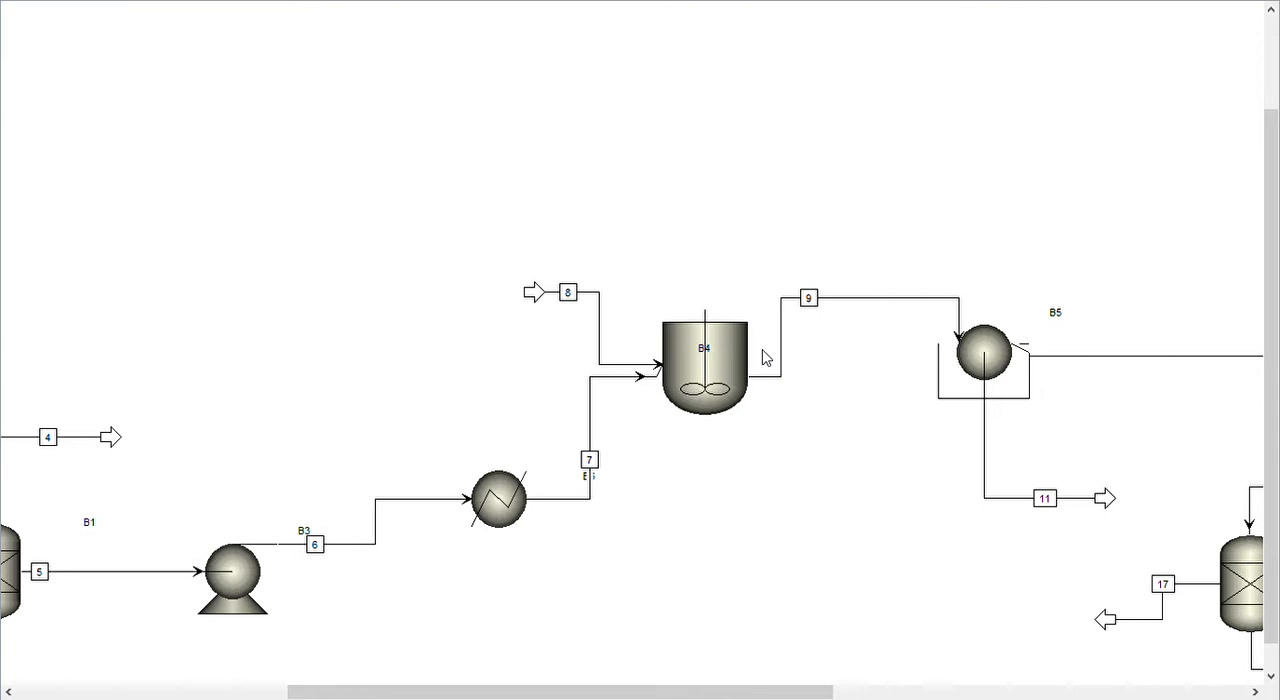
{"action": "mouse_move", "coordinate": [751, 489]}
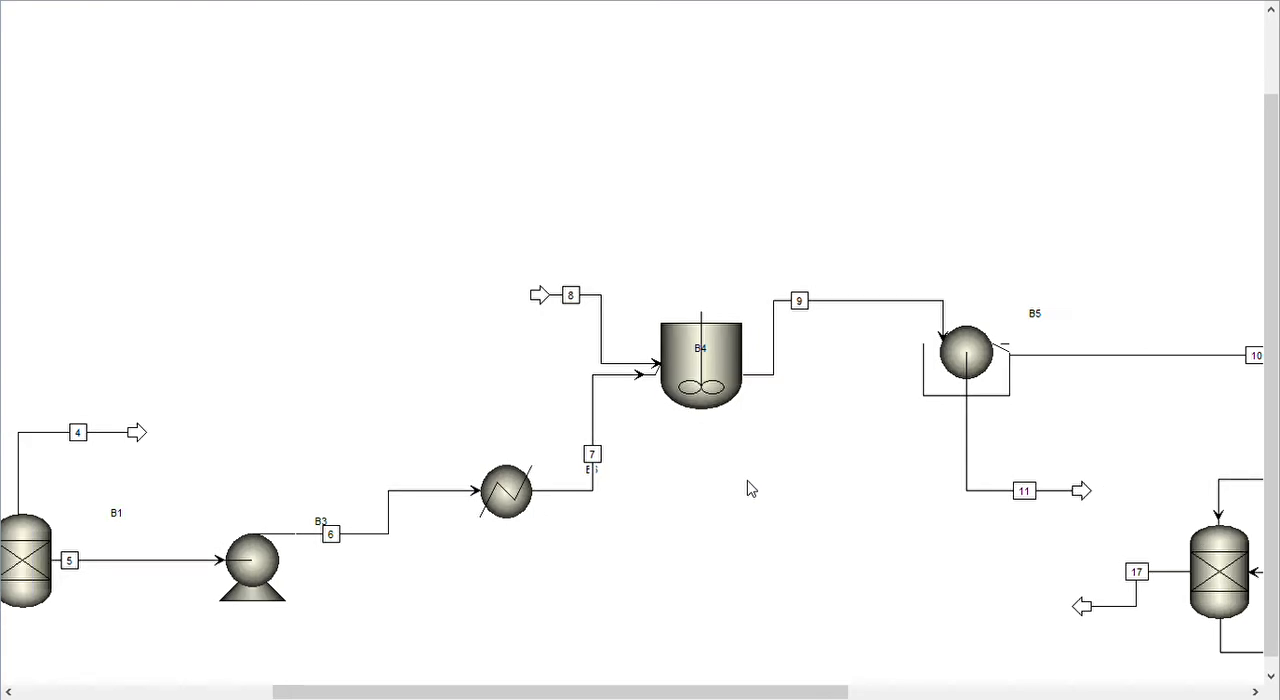
{"action": "mouse_move", "coordinate": [715, 424]}
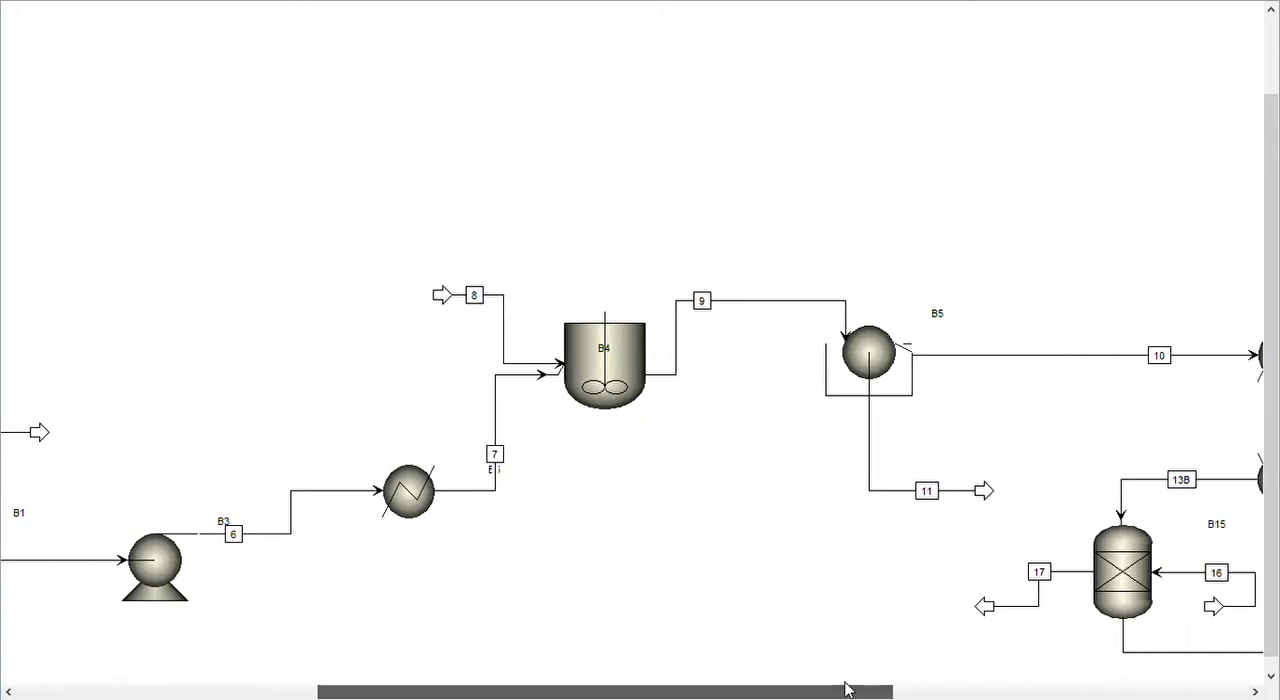
{"action": "scroll", "scroll_direction": "right", "scroll_amount": 3}
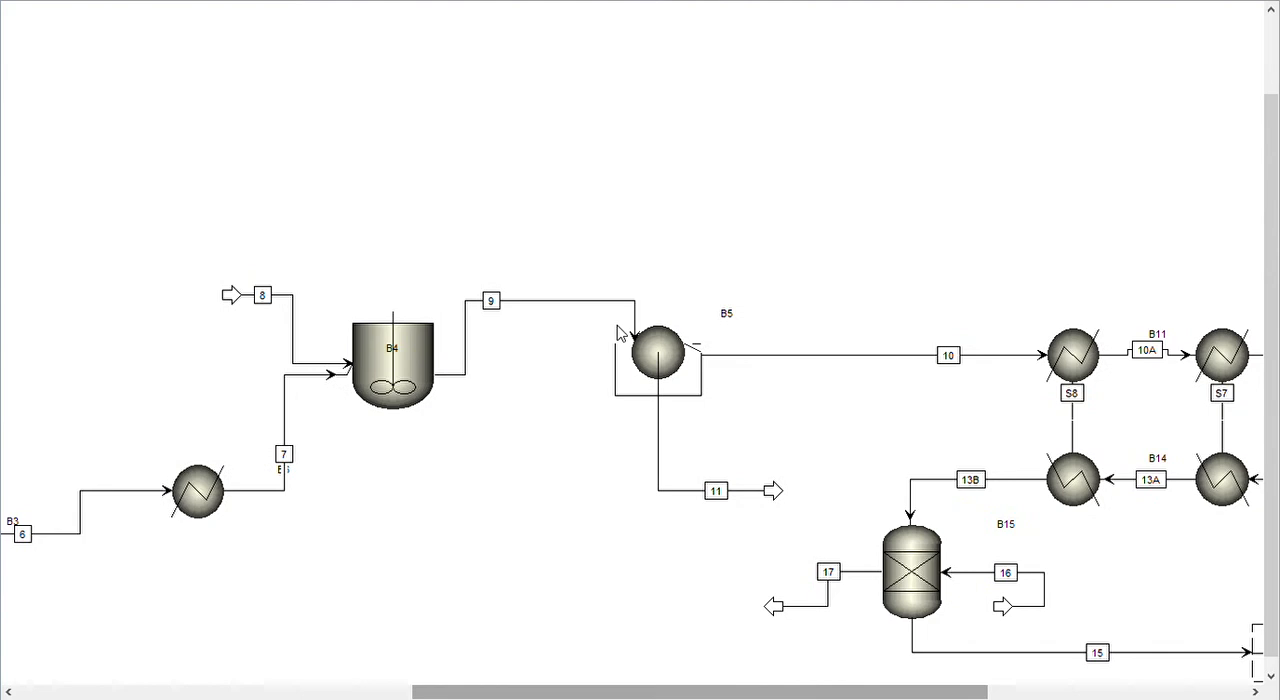
{"action": "mouse_move", "coordinate": [667, 373]}
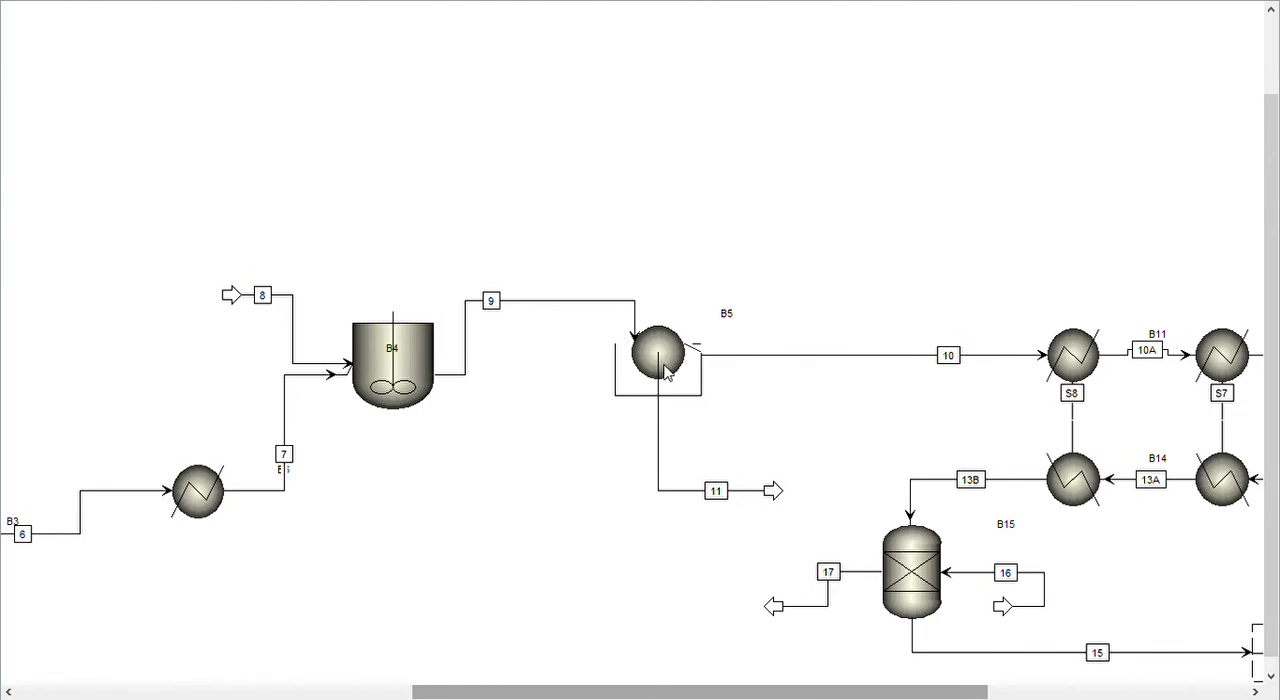
{"action": "mouse_move", "coordinate": [666, 390]}
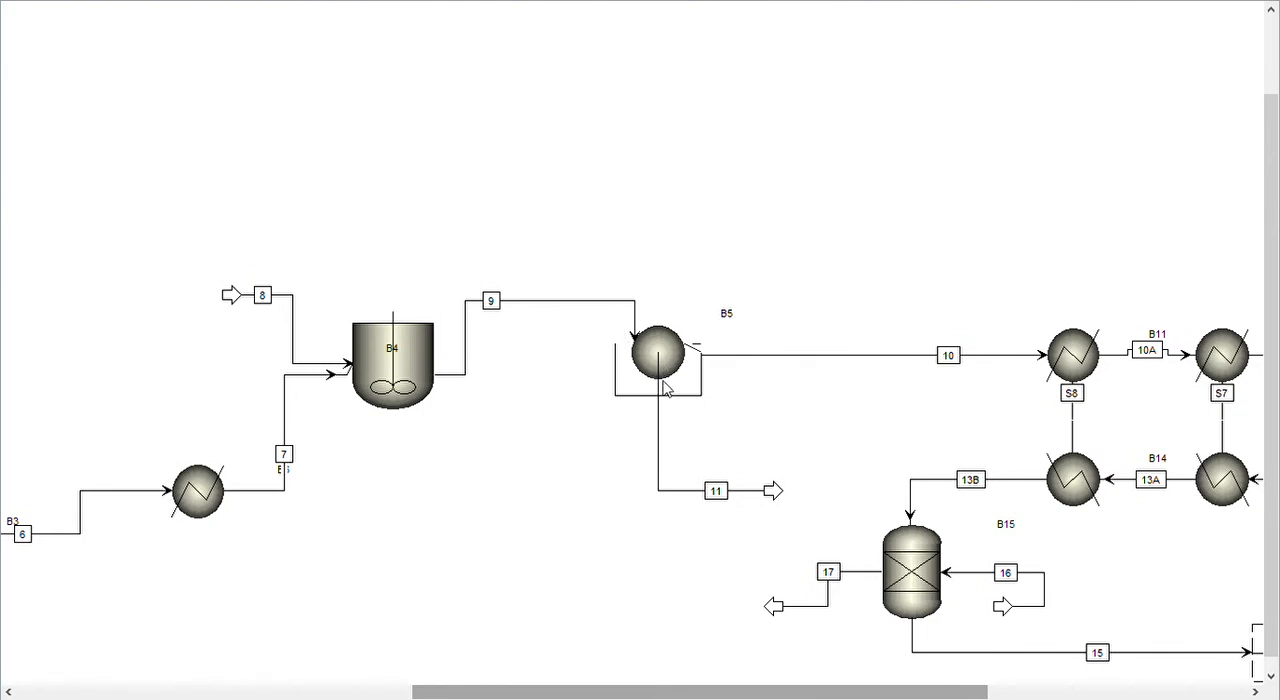
{"action": "mouse_move", "coordinate": [662, 420]}
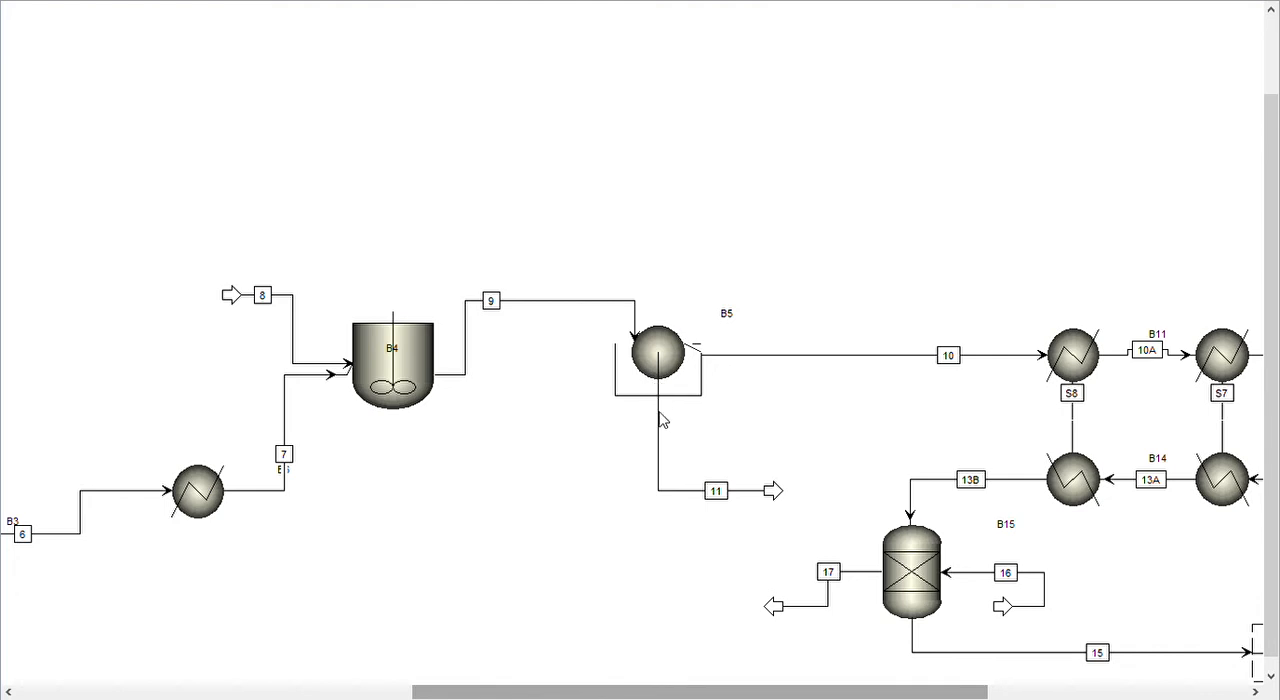
{"action": "mouse_move", "coordinate": [671, 502]}
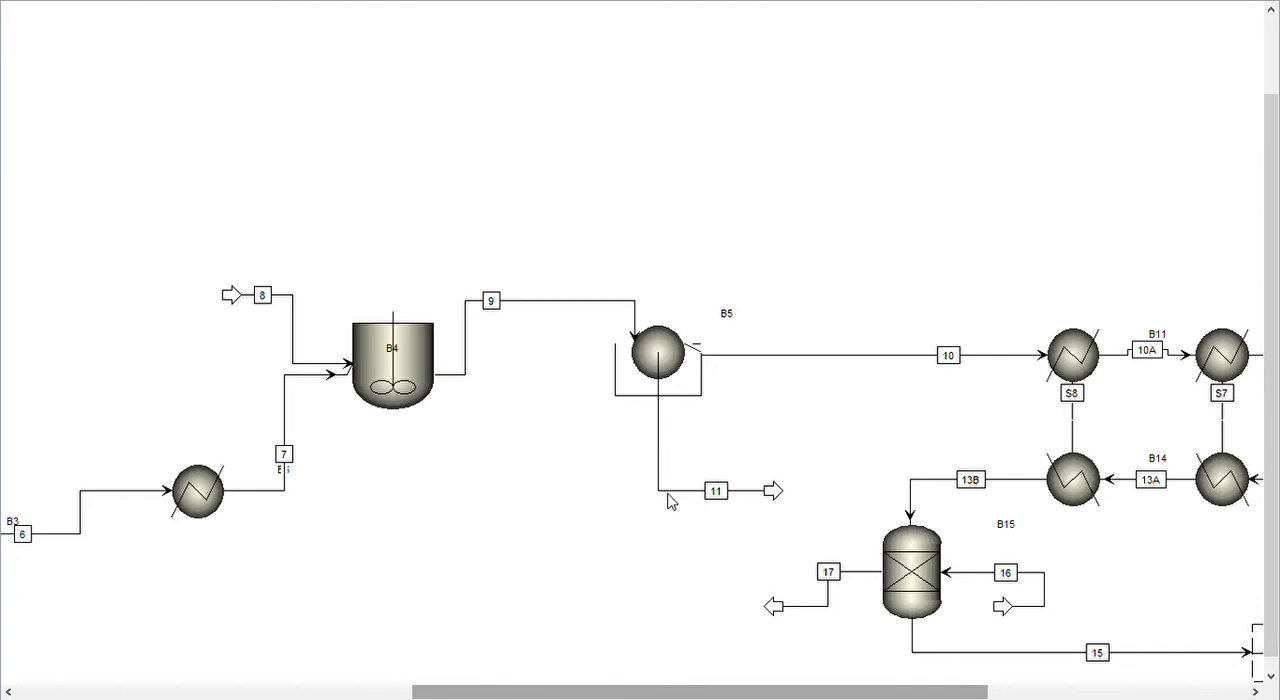
{"action": "mouse_move", "coordinate": [666, 630]}
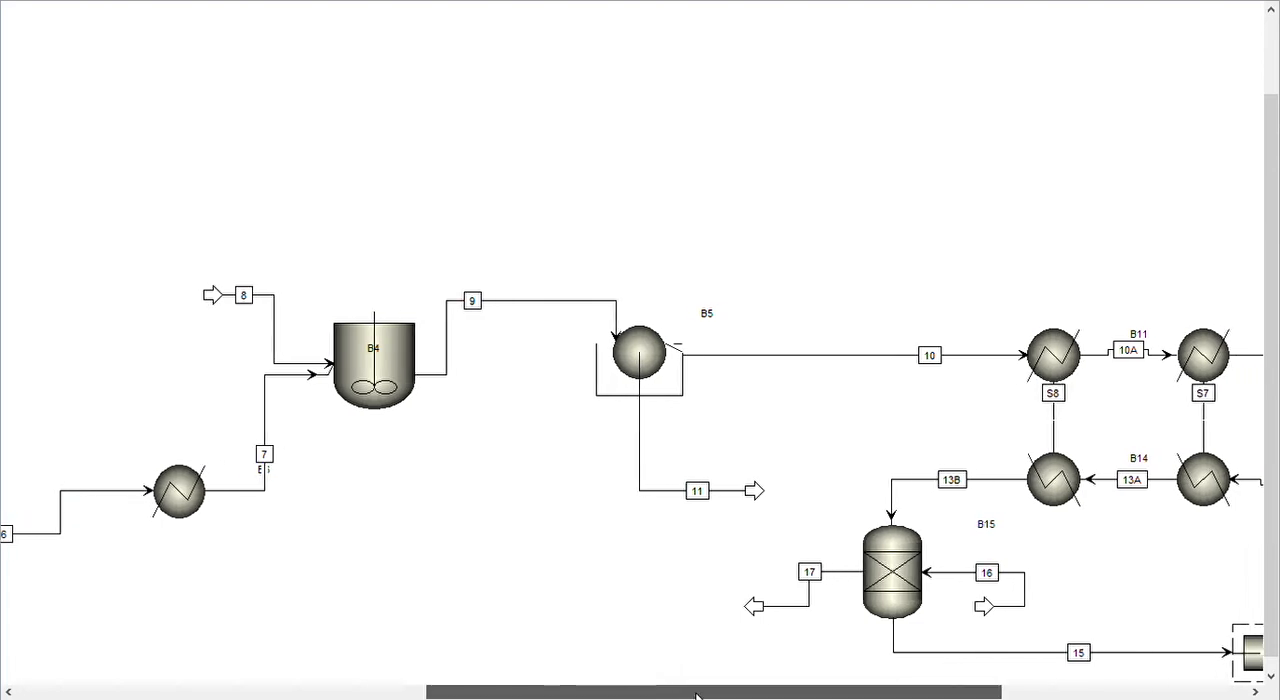
{"action": "scroll", "scroll_direction": "right", "scroll_amount": 3}
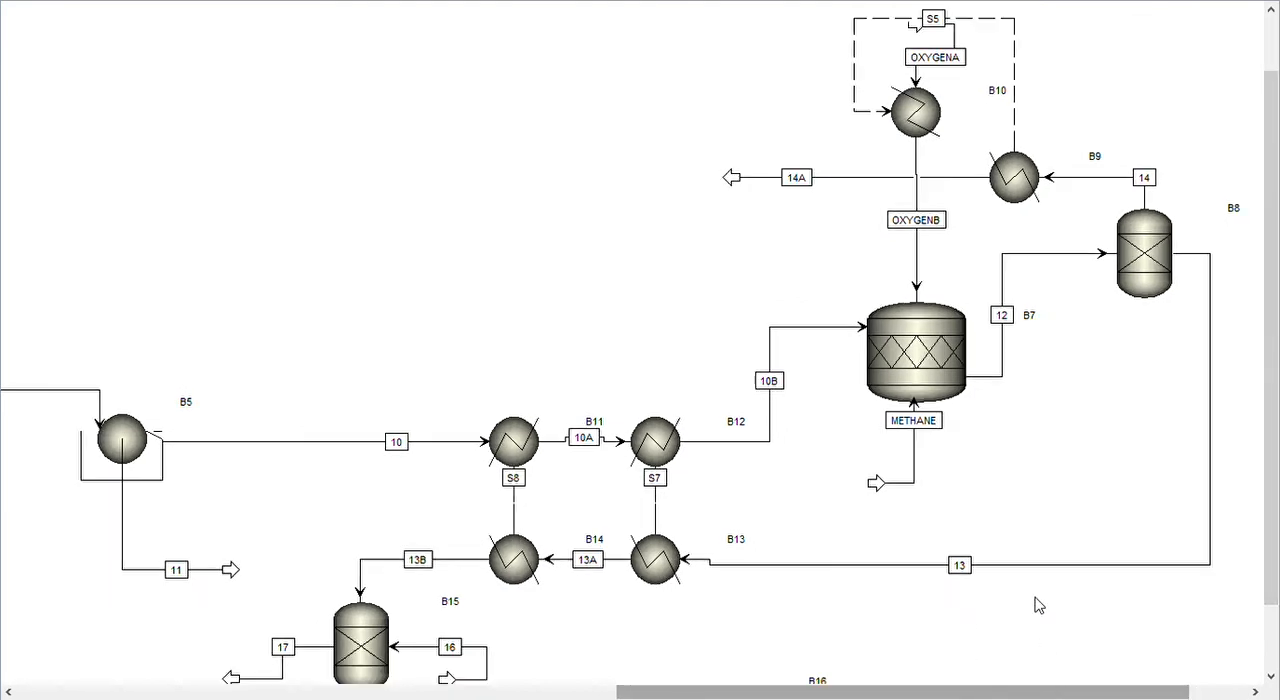
{"action": "mouse_move", "coordinate": [1023, 415]}
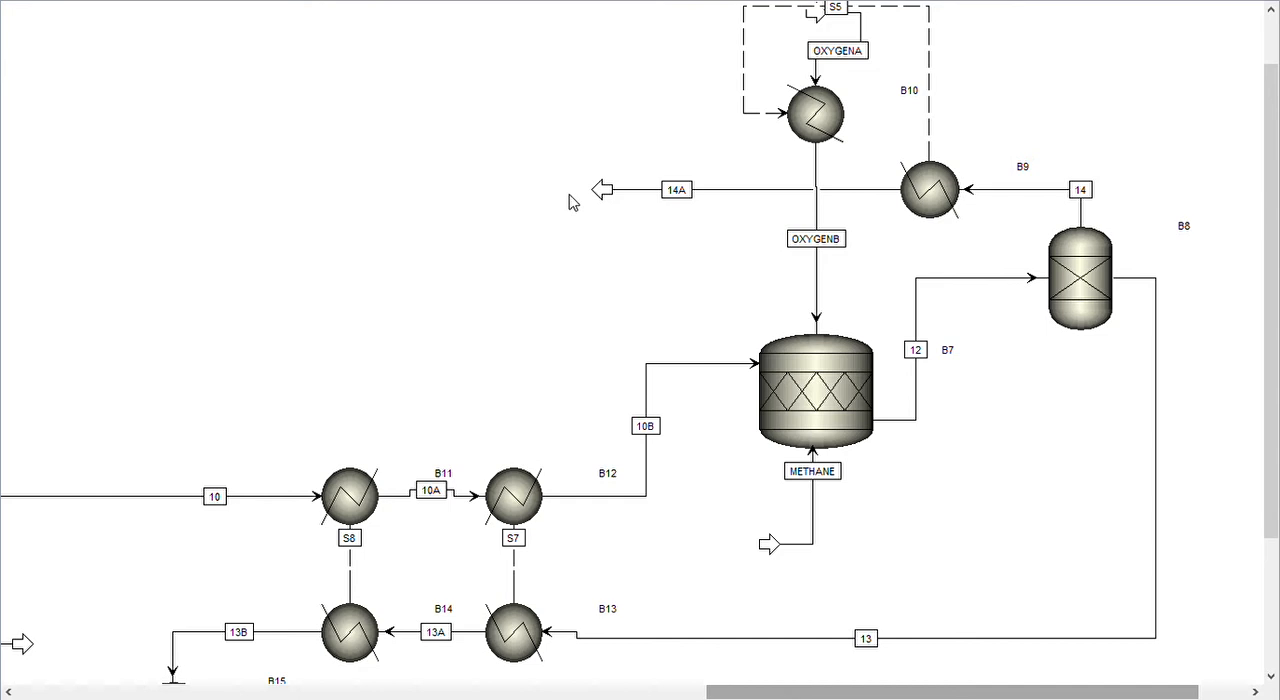
{"action": "mouse_move", "coordinate": [705, 201]}
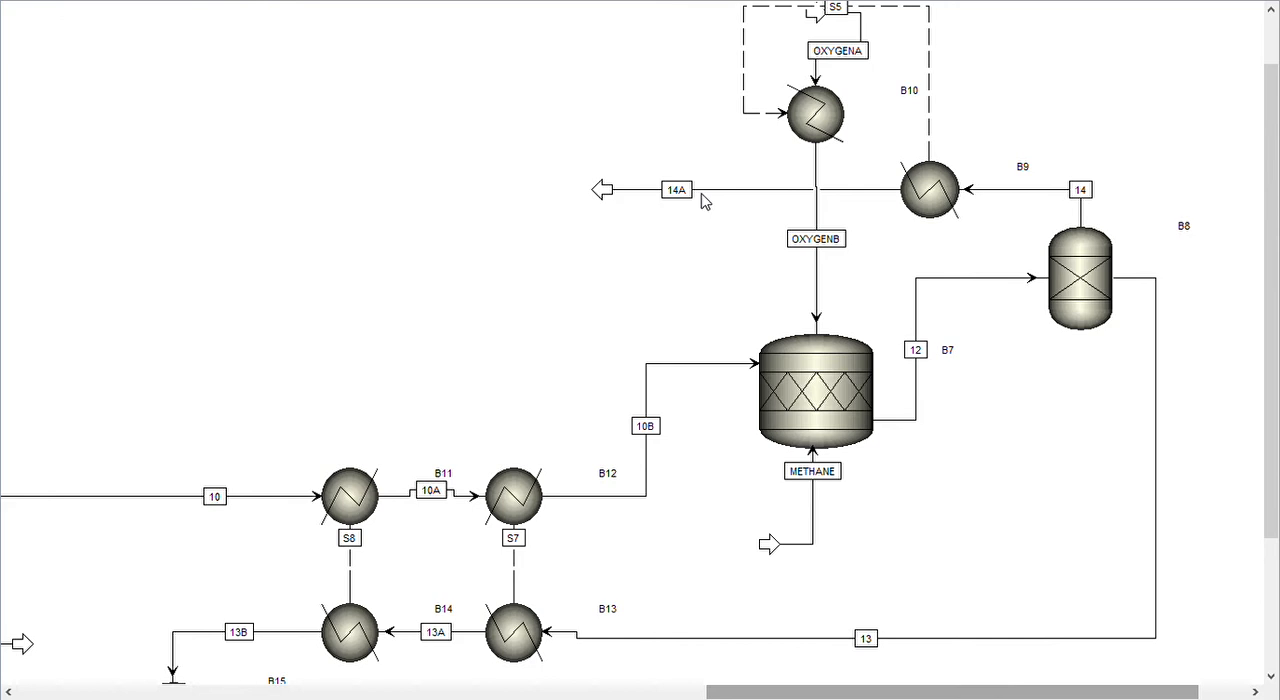
{"action": "mouse_move", "coordinate": [984, 674]}
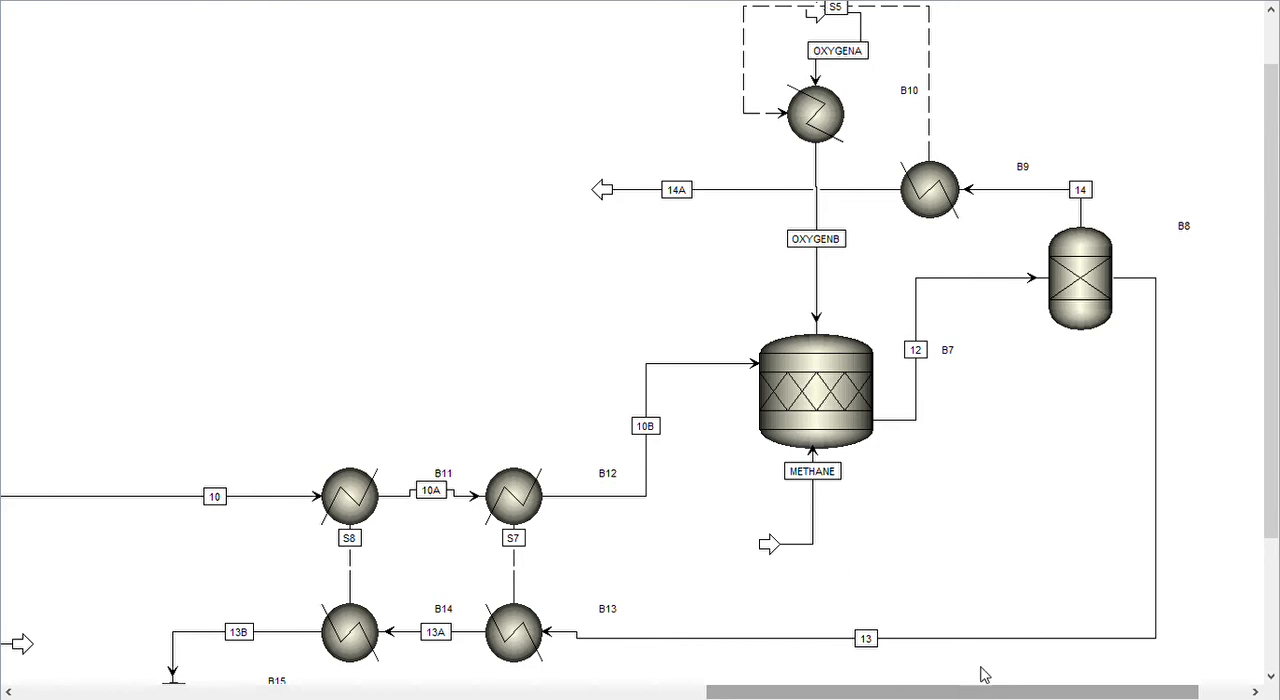
{"action": "scroll", "scroll_direction": "down", "scroll_amount": 3}
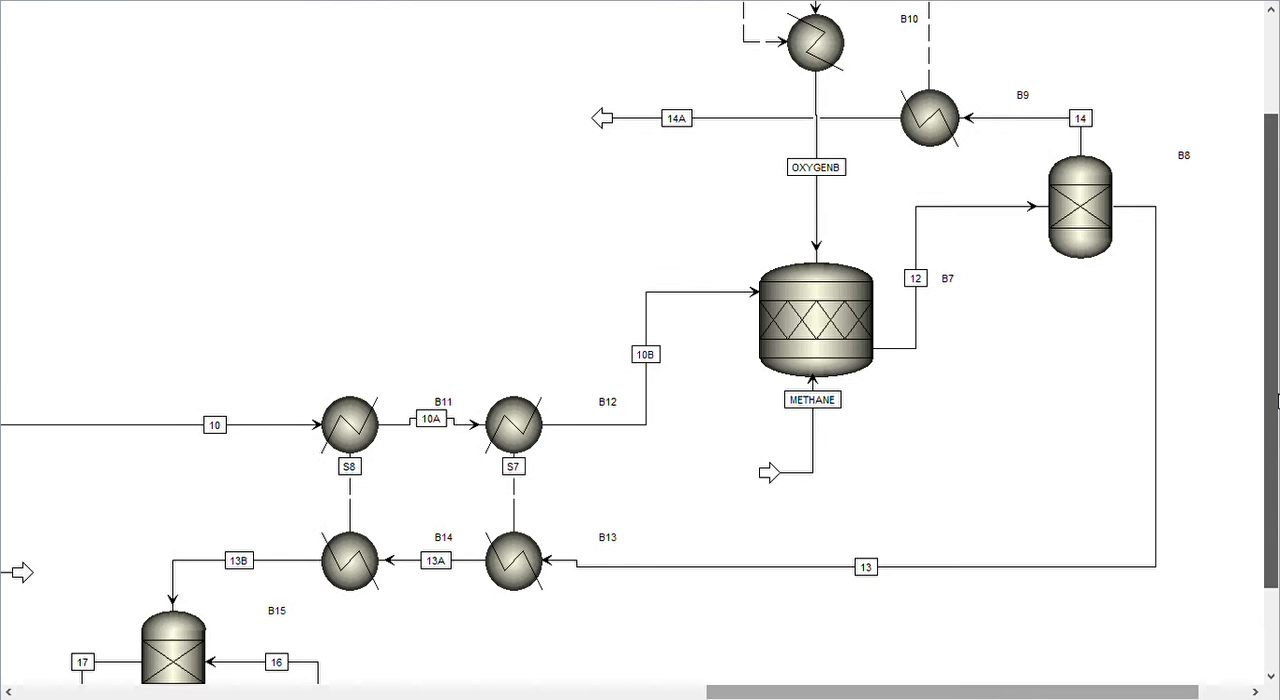
{"action": "scroll", "scroll_direction": "down", "scroll_amount": 3}
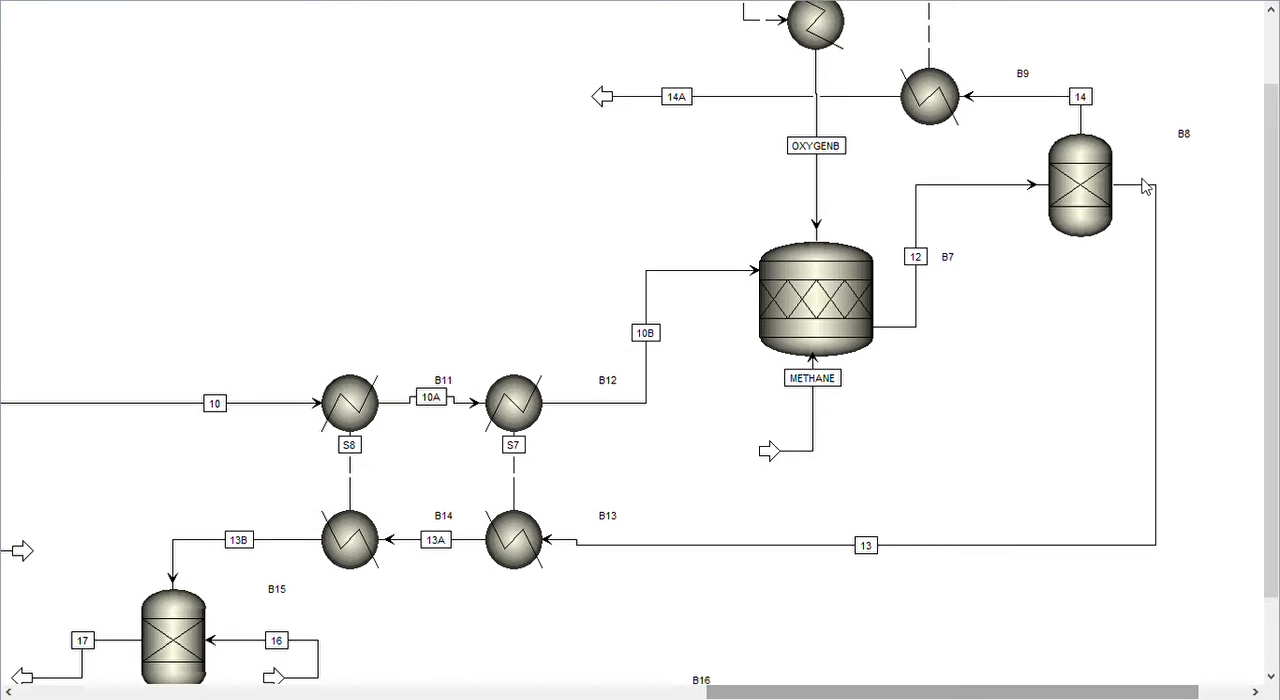
{"action": "mouse_move", "coordinate": [1162, 271]}
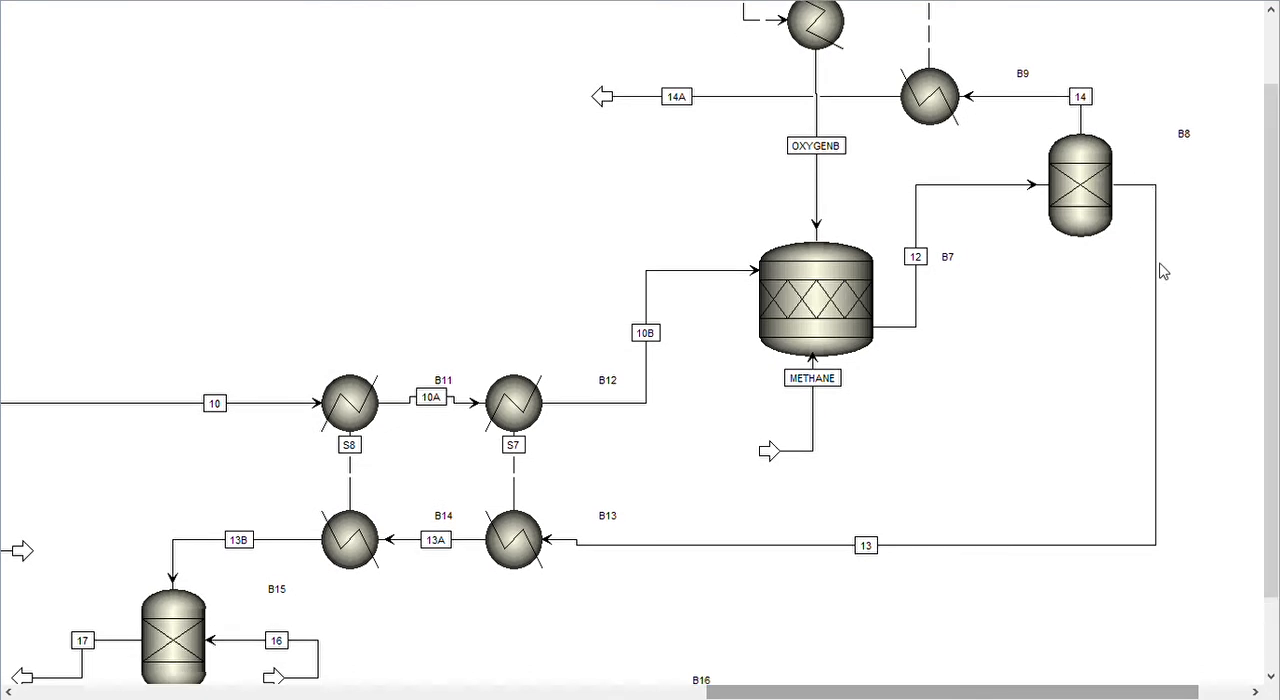
{"action": "mouse_move", "coordinate": [1135, 462]}
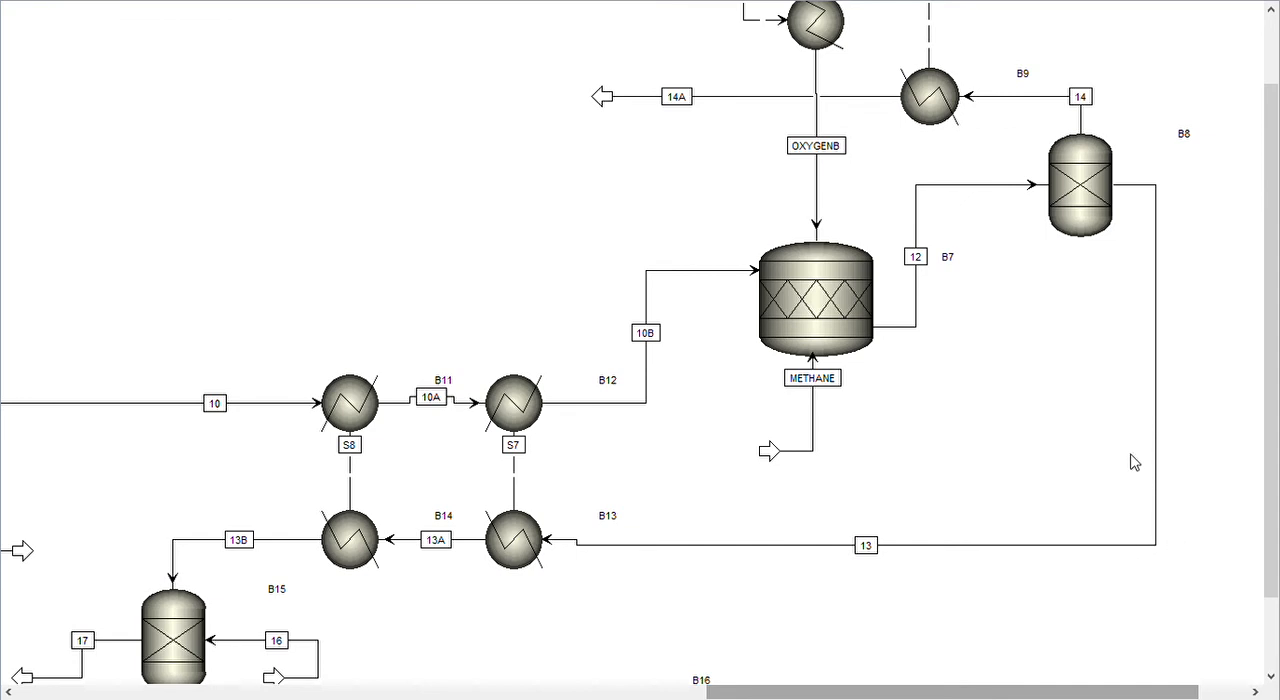
{"action": "scroll", "scroll_direction": "down", "scroll_amount": 3}
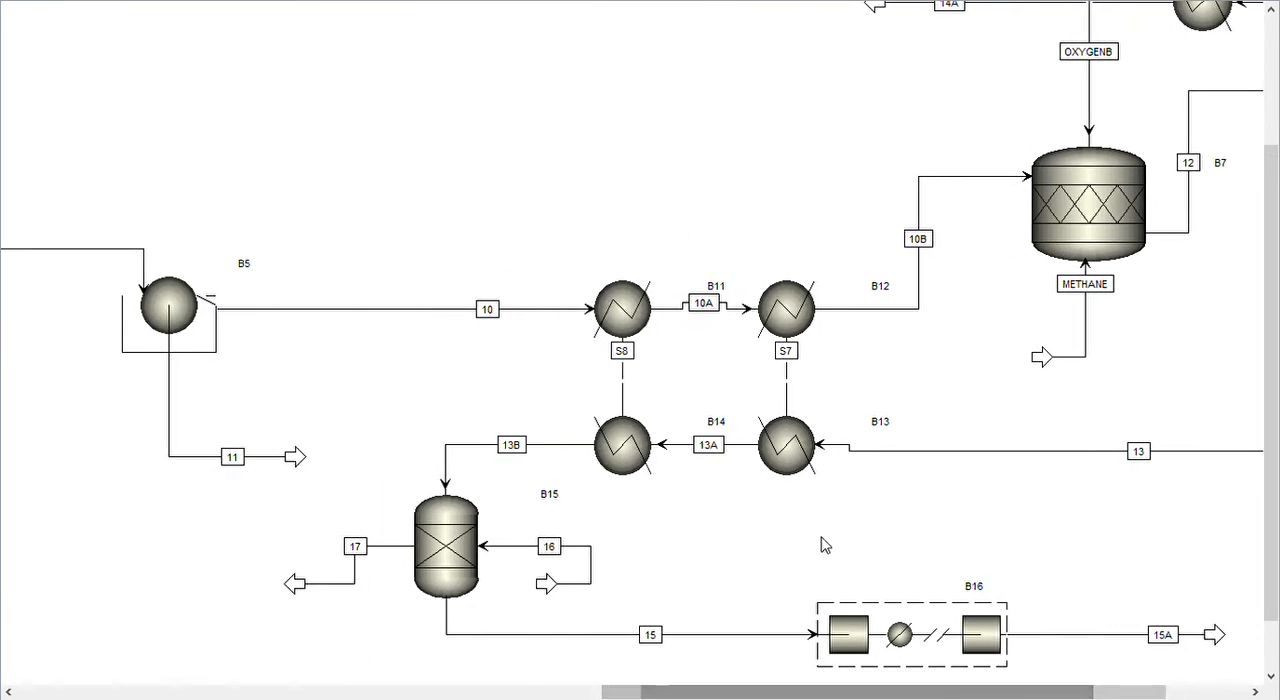
{"action": "mouse_move", "coordinate": [520, 513]}
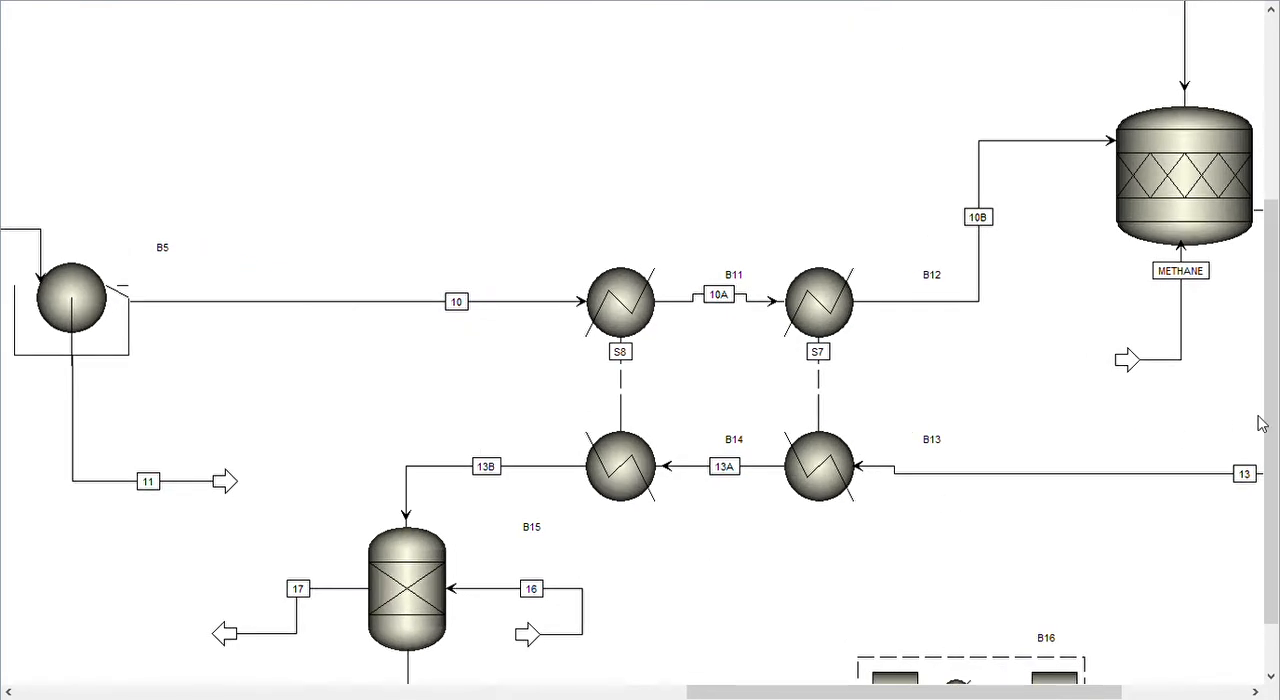
{"action": "scroll", "scroll_direction": "down", "scroll_amount": 3}
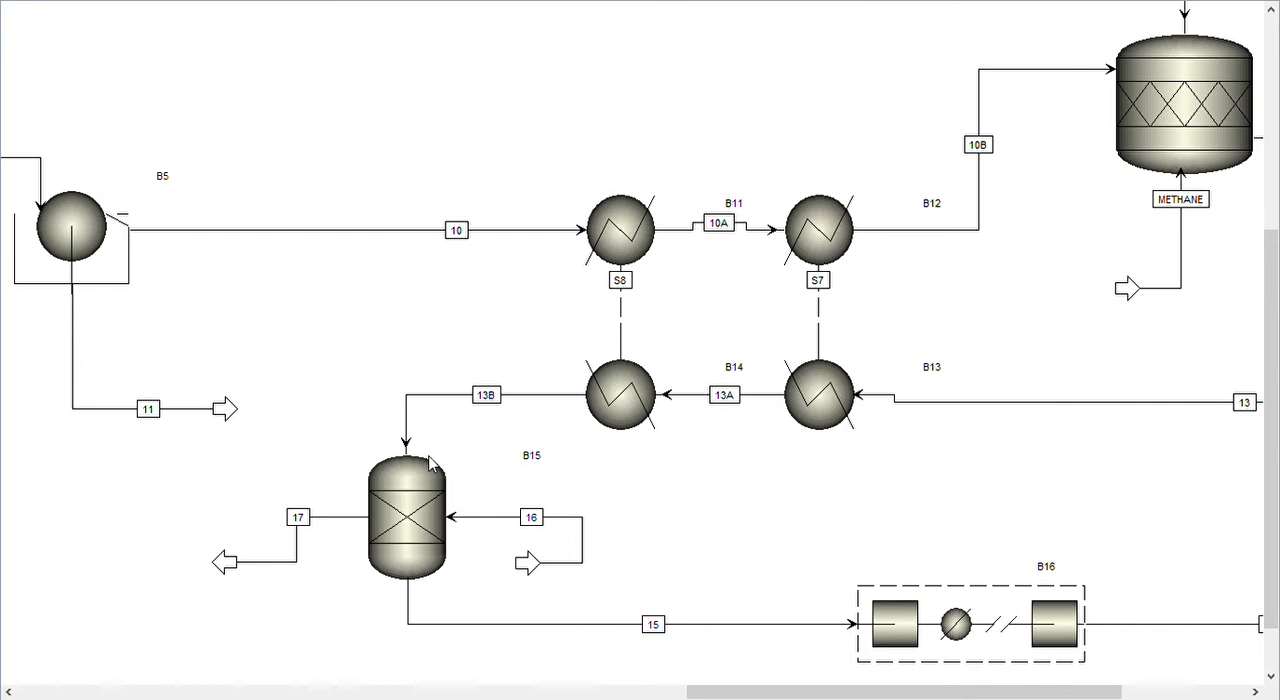
{"action": "mouse_move", "coordinate": [445, 437]}
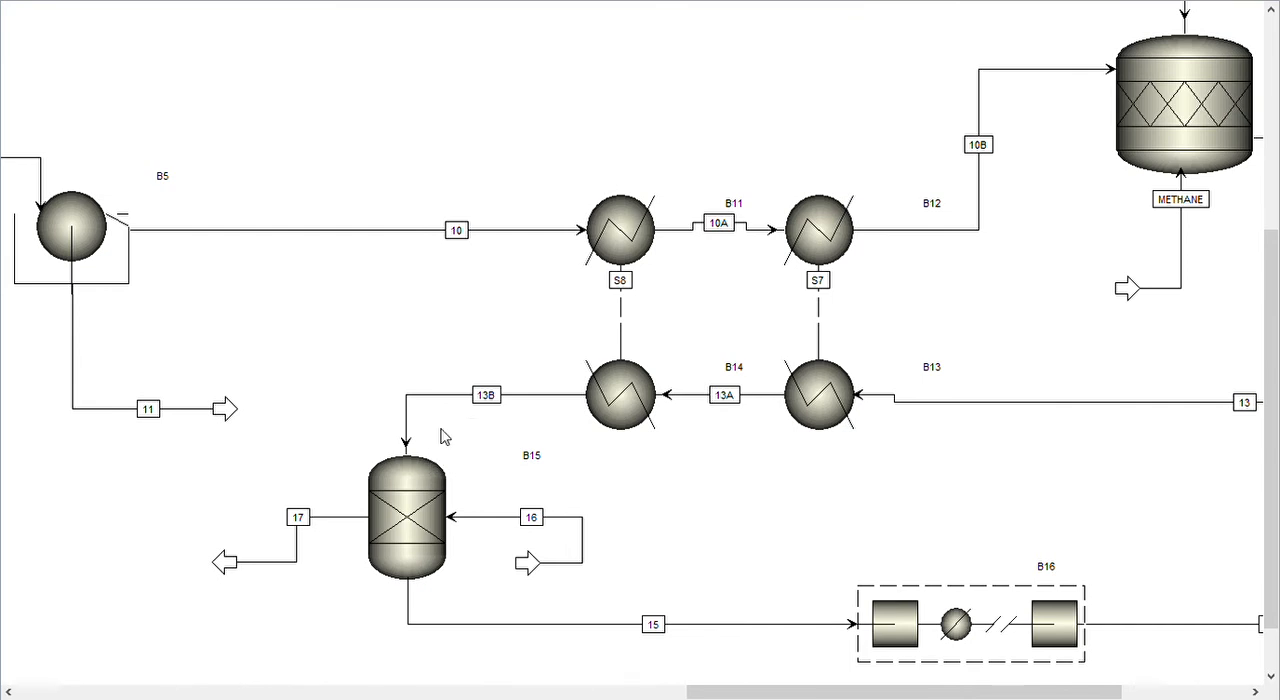
{"action": "mouse_move", "coordinate": [452, 461]}
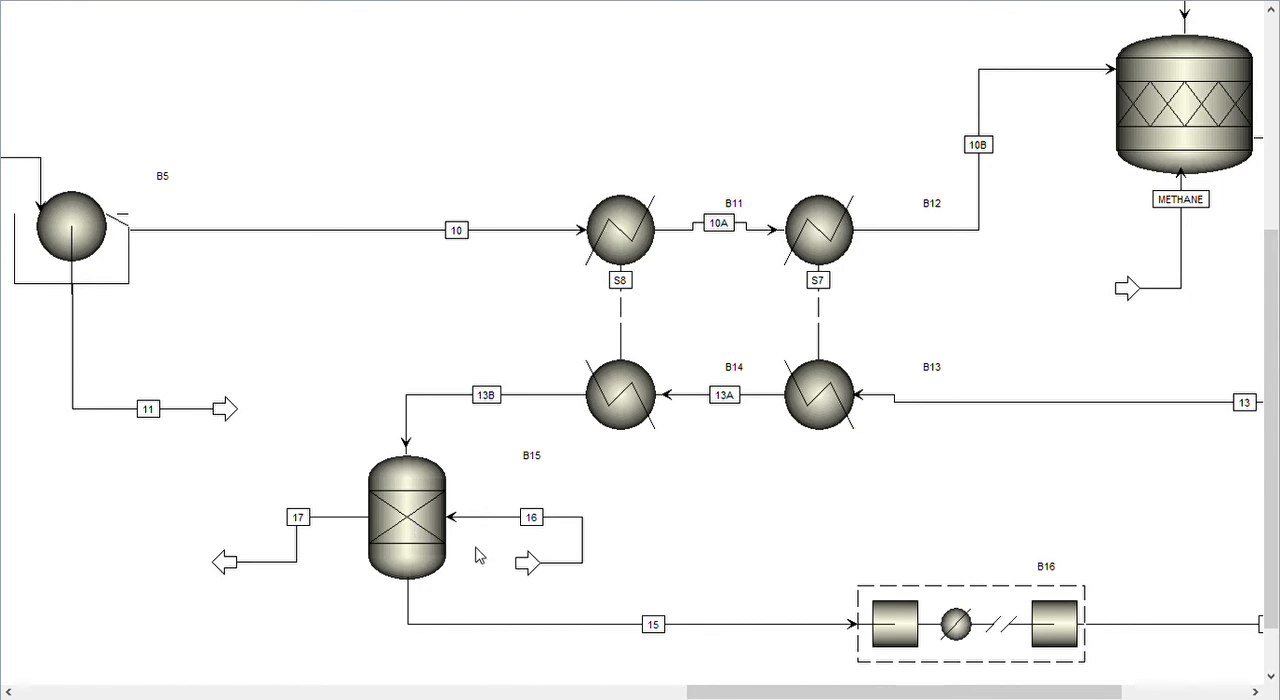
{"action": "mouse_move", "coordinate": [520, 567]}
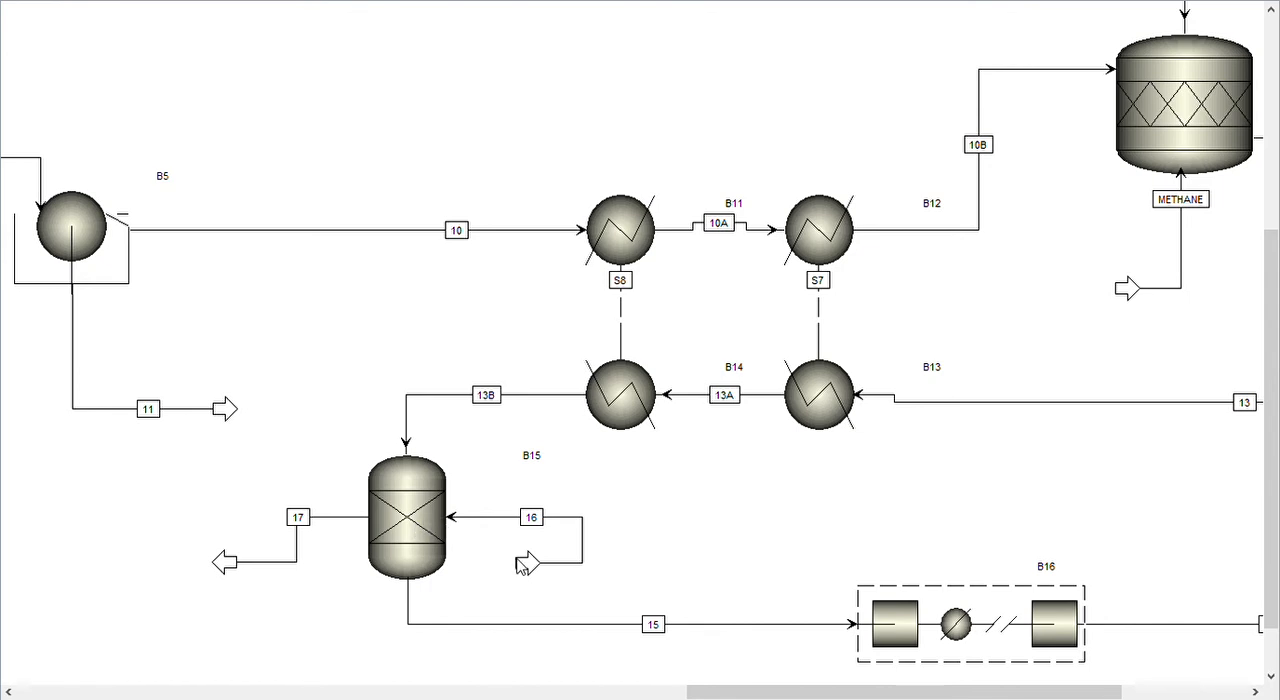
{"action": "mouse_move", "coordinate": [480, 530]}
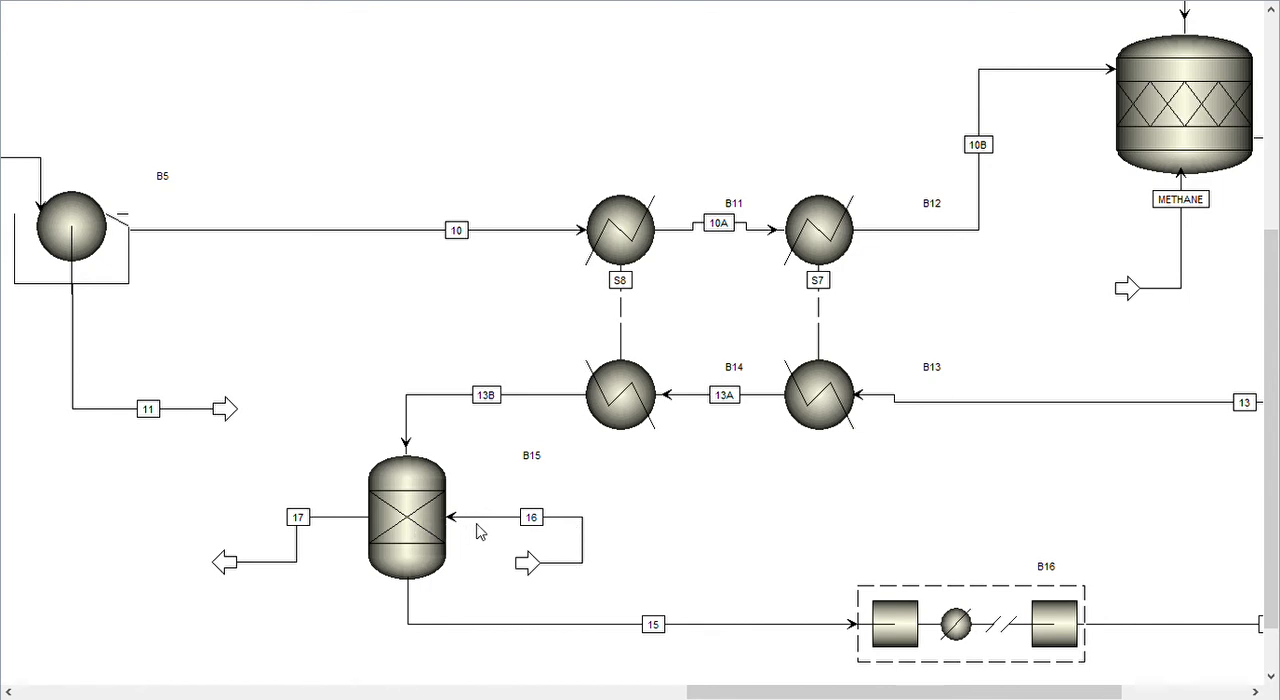
{"action": "mouse_move", "coordinate": [540, 582]}
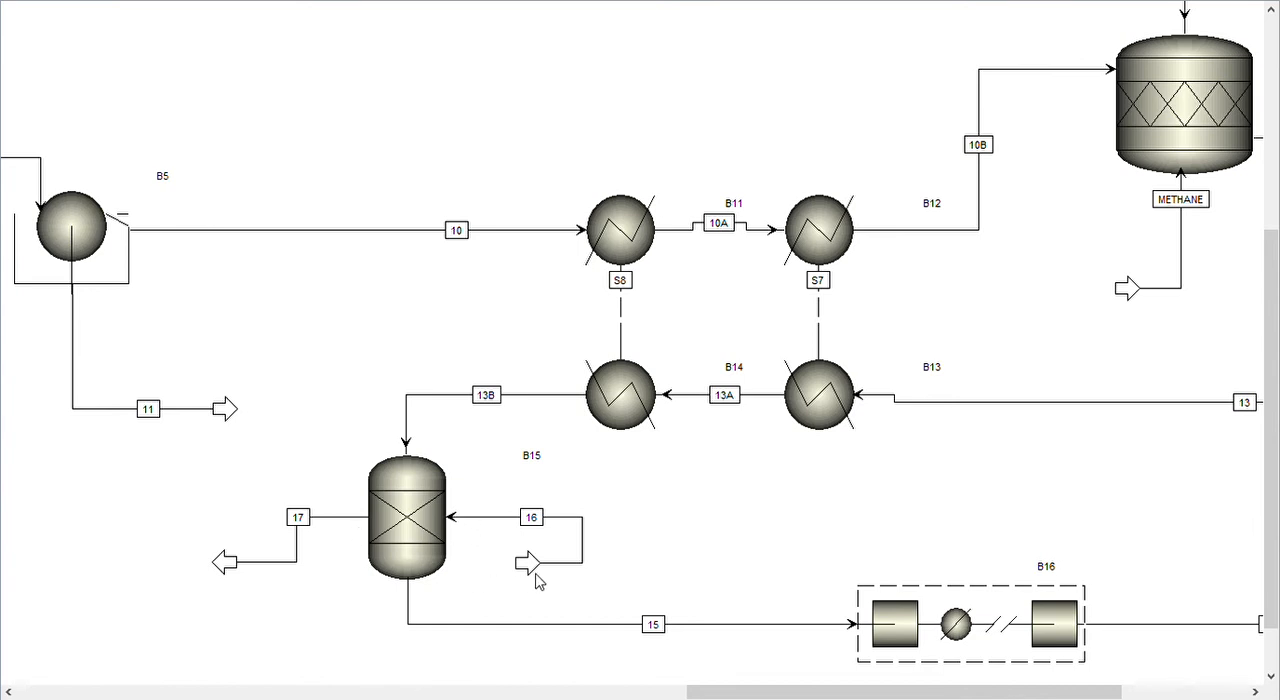
{"action": "mouse_move", "coordinate": [790, 688]}
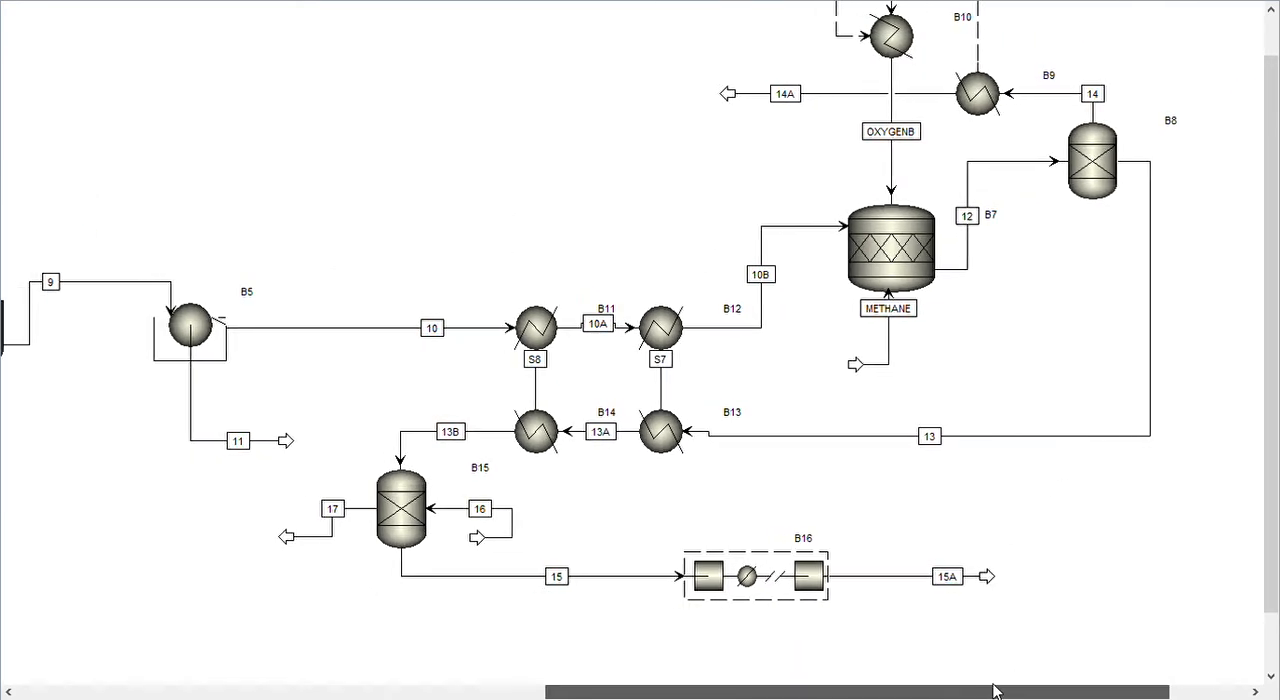
{"action": "scroll", "scroll_direction": "left", "scroll_amount": 3}
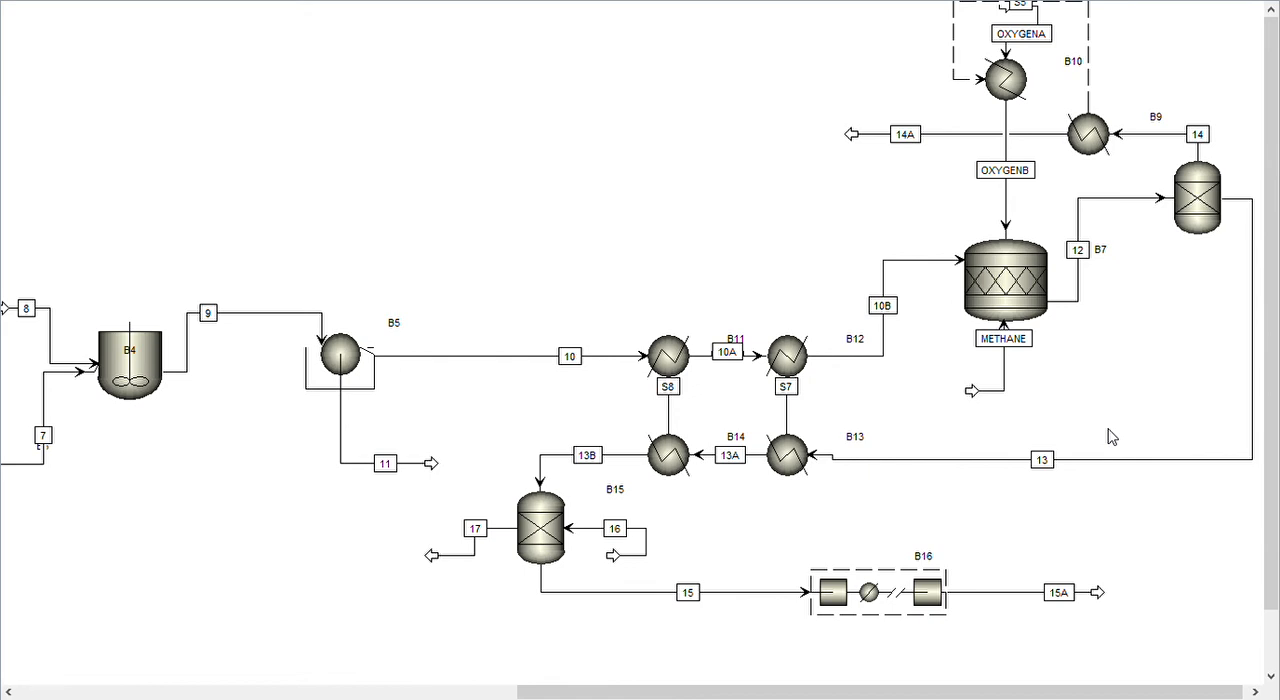
{"action": "mouse_move", "coordinate": [1077, 450]}
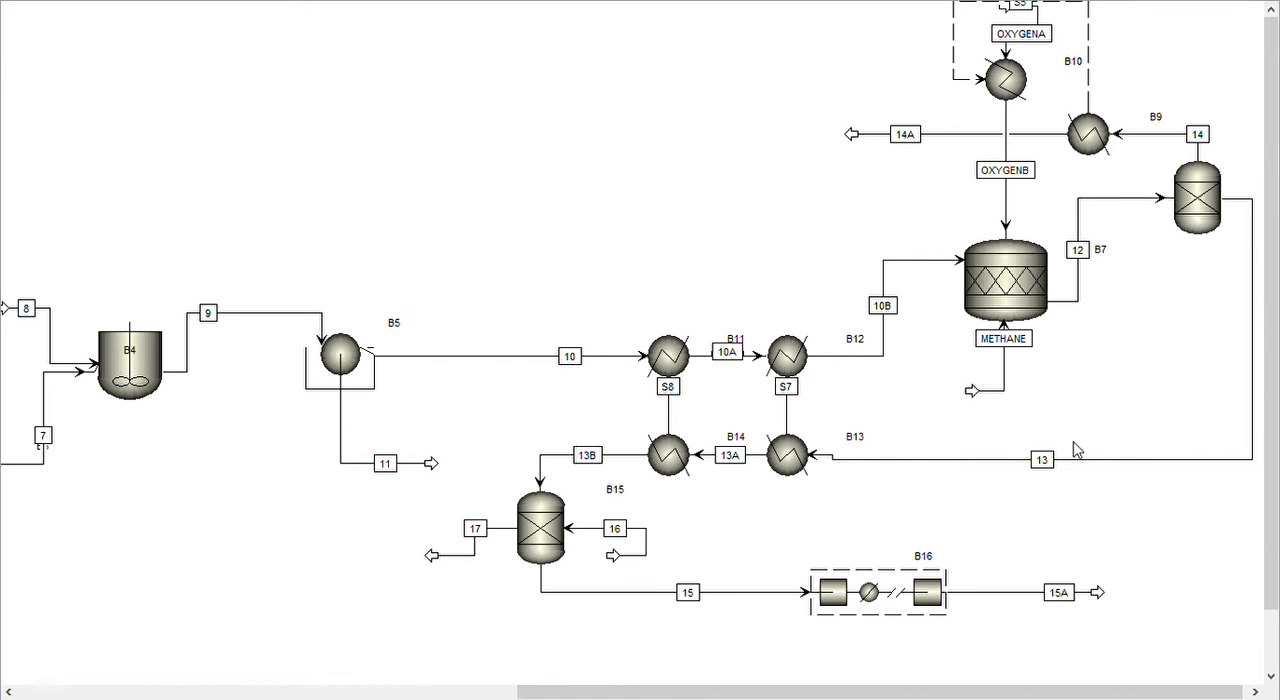